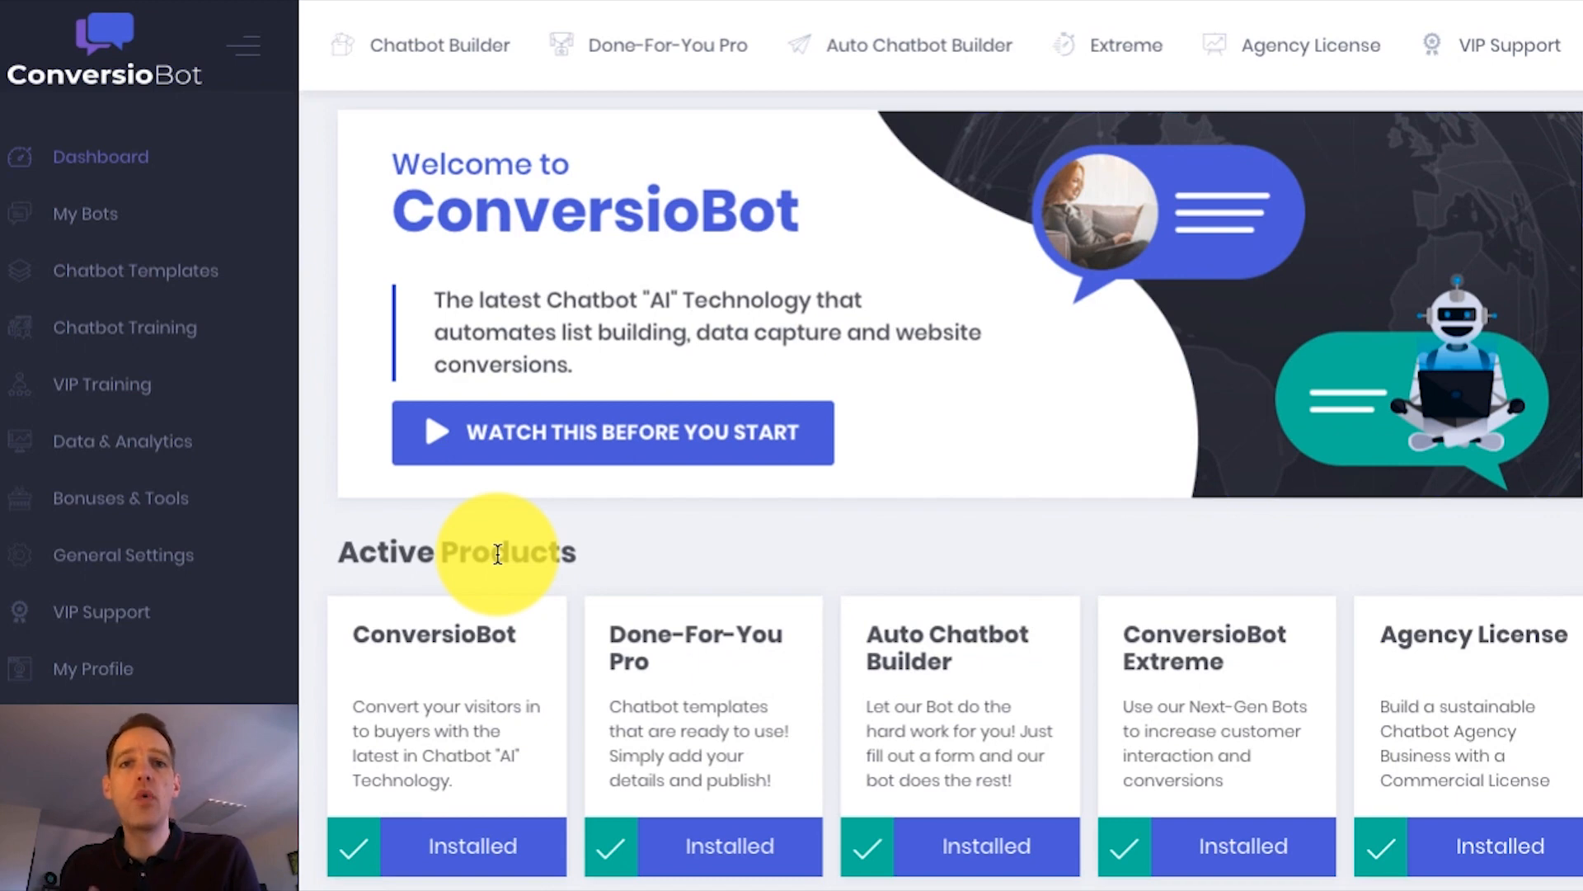
mouse_move(638, 621)
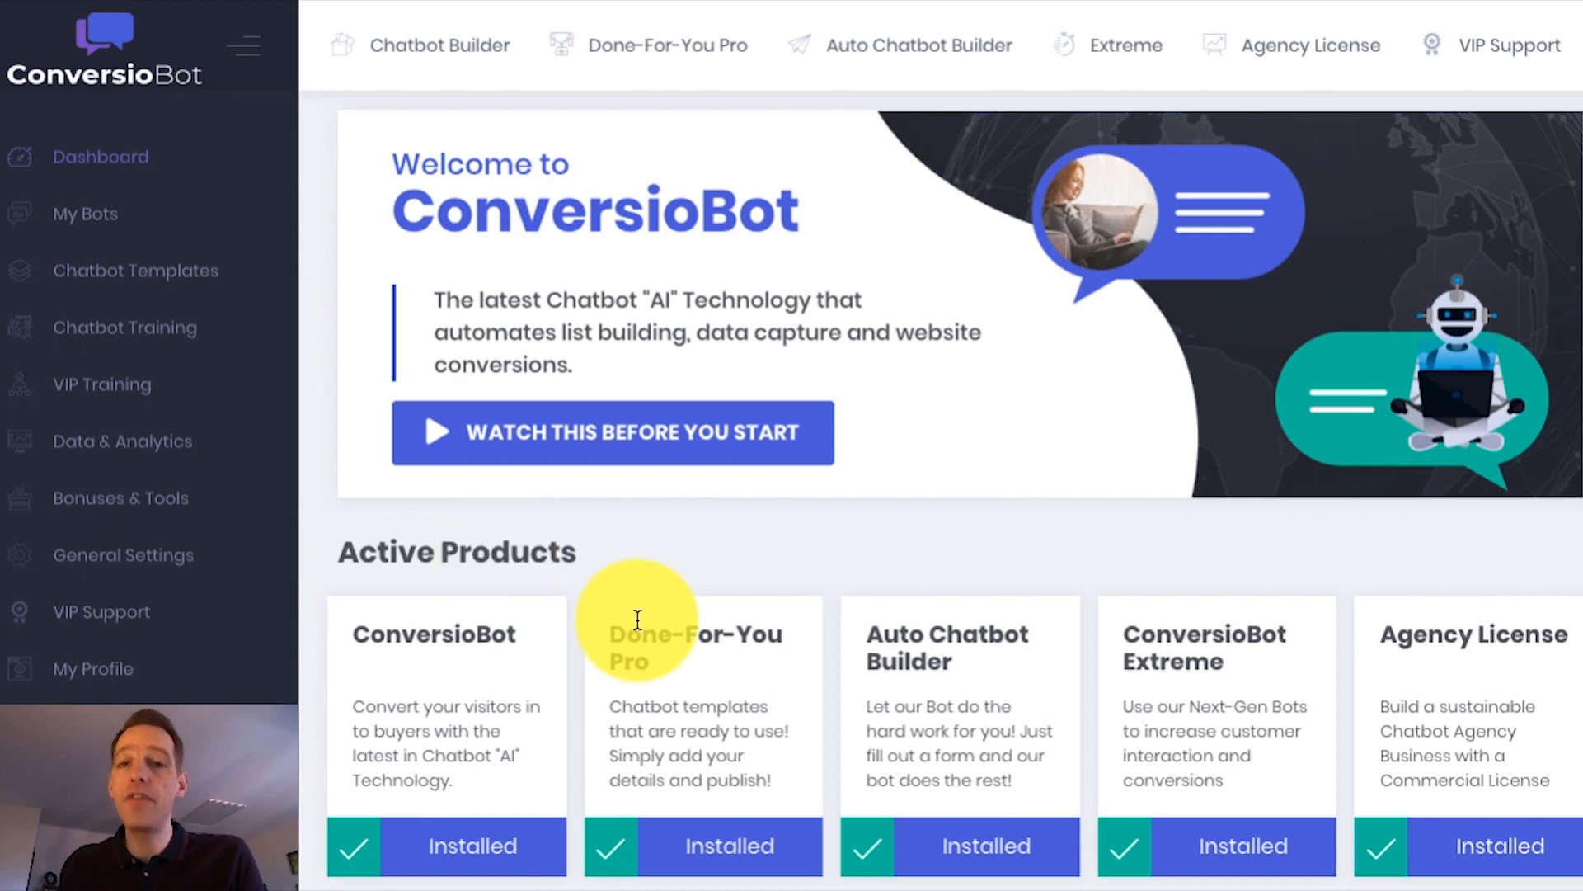
mouse_move(182, 677)
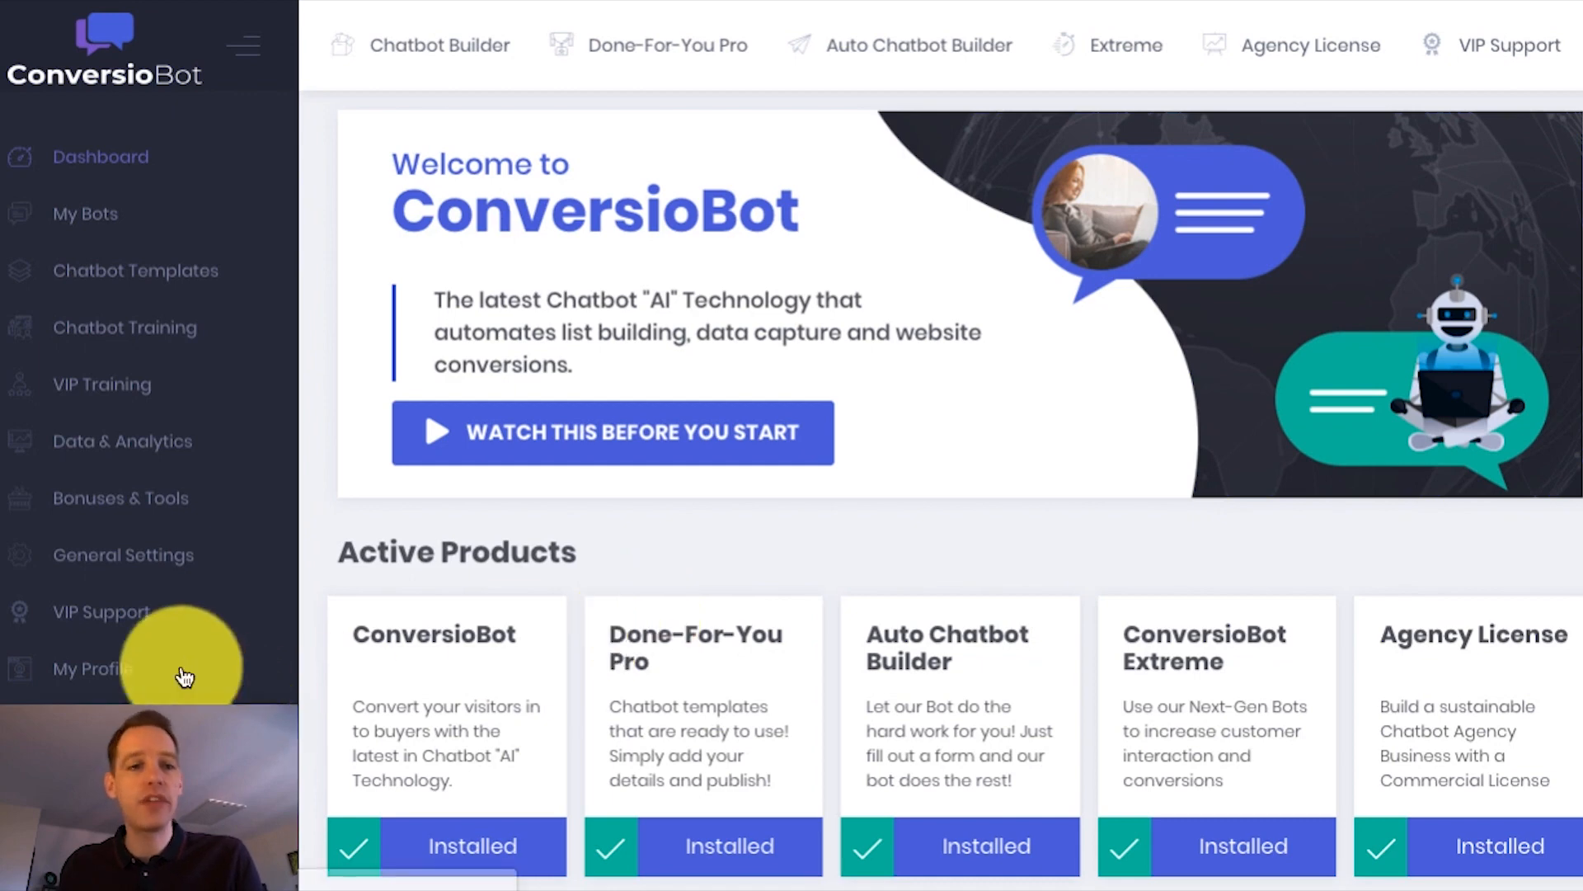
Review General Settings, checking Integrations (Zapier, Custom Webhooks) and the Email Services list including AWeber
click(122, 554)
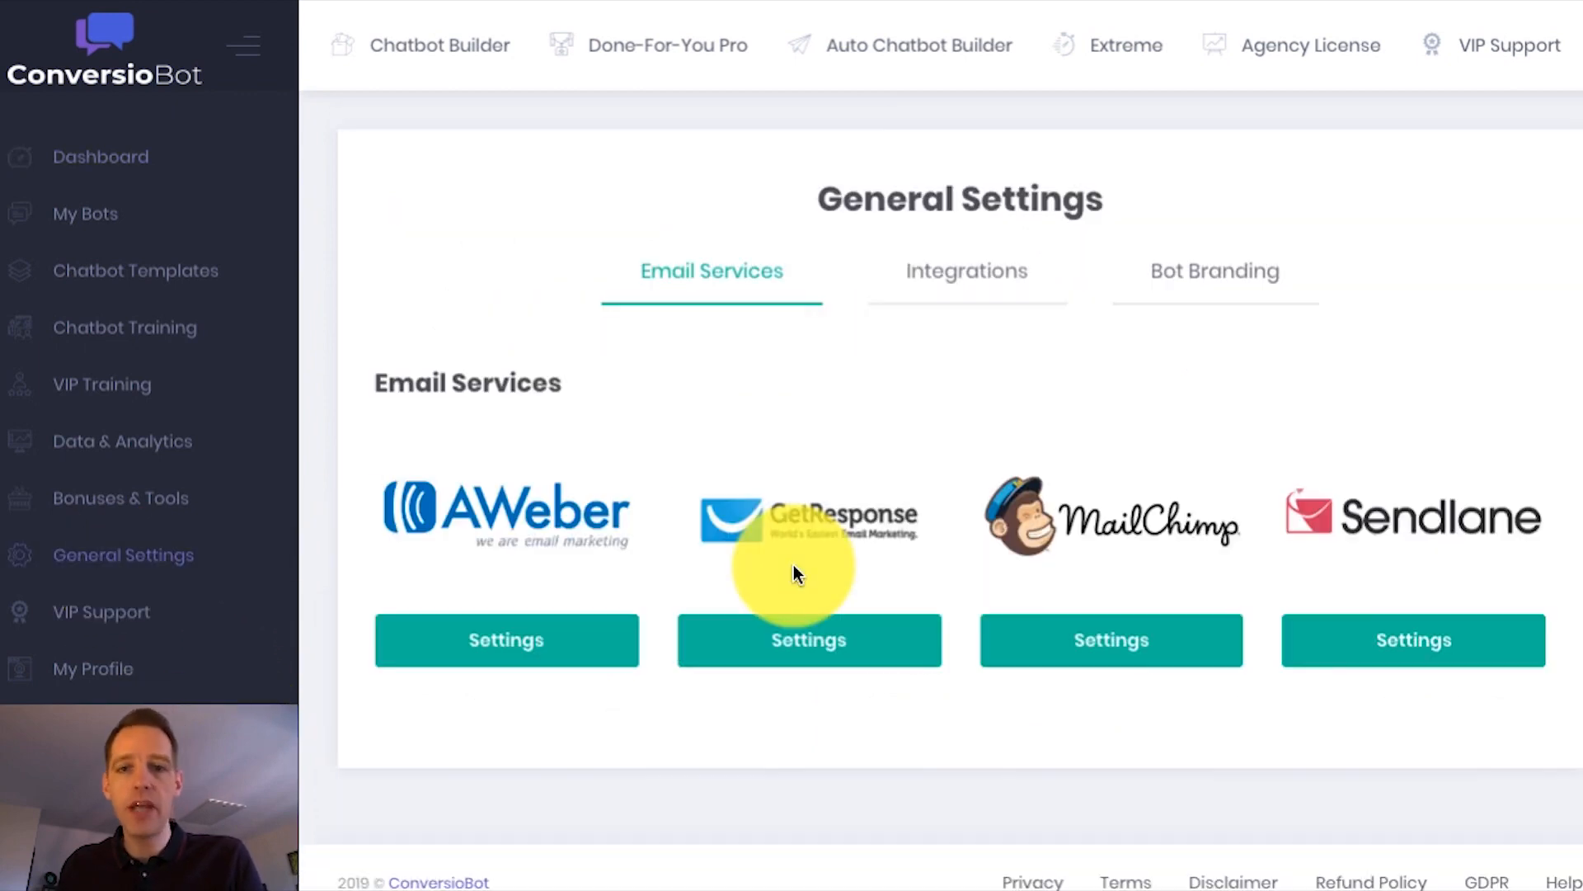
mouse_move(438, 528)
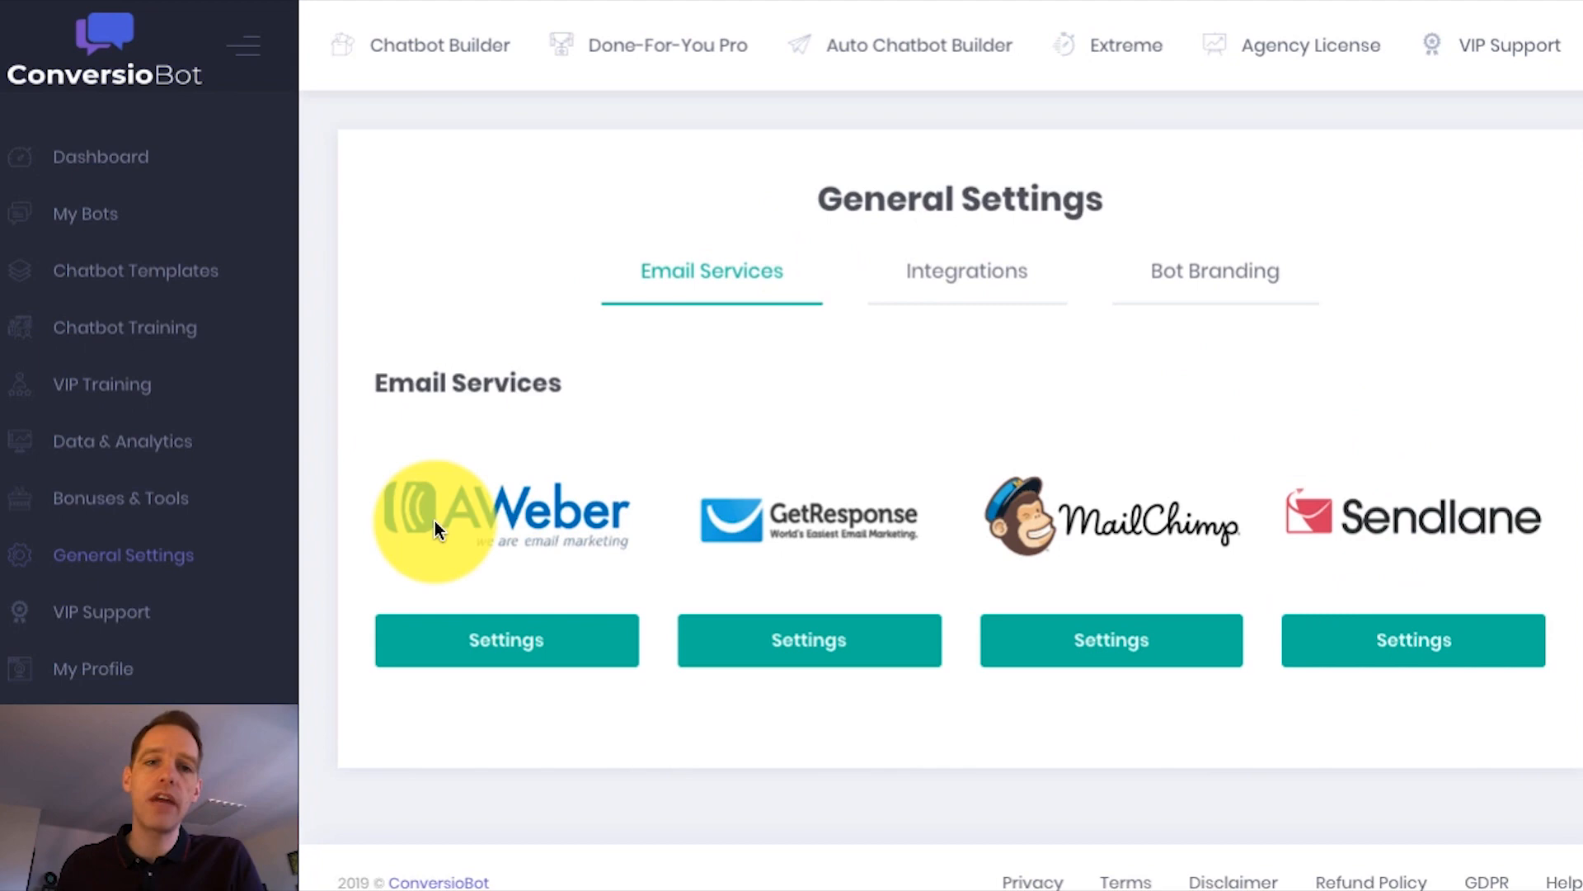
mouse_move(471, 569)
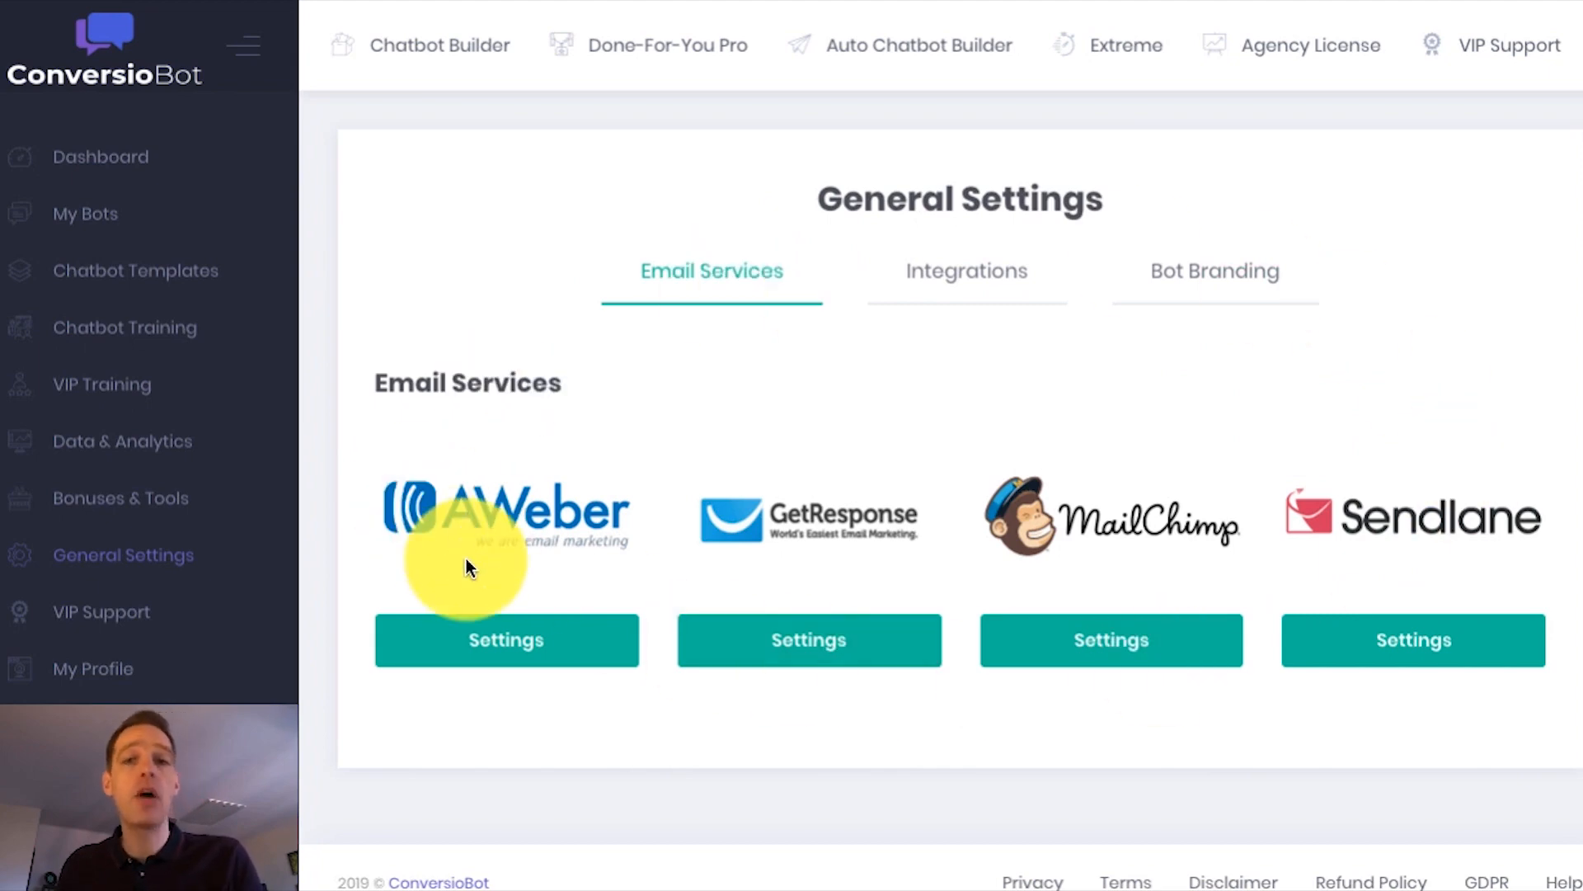
click(967, 270)
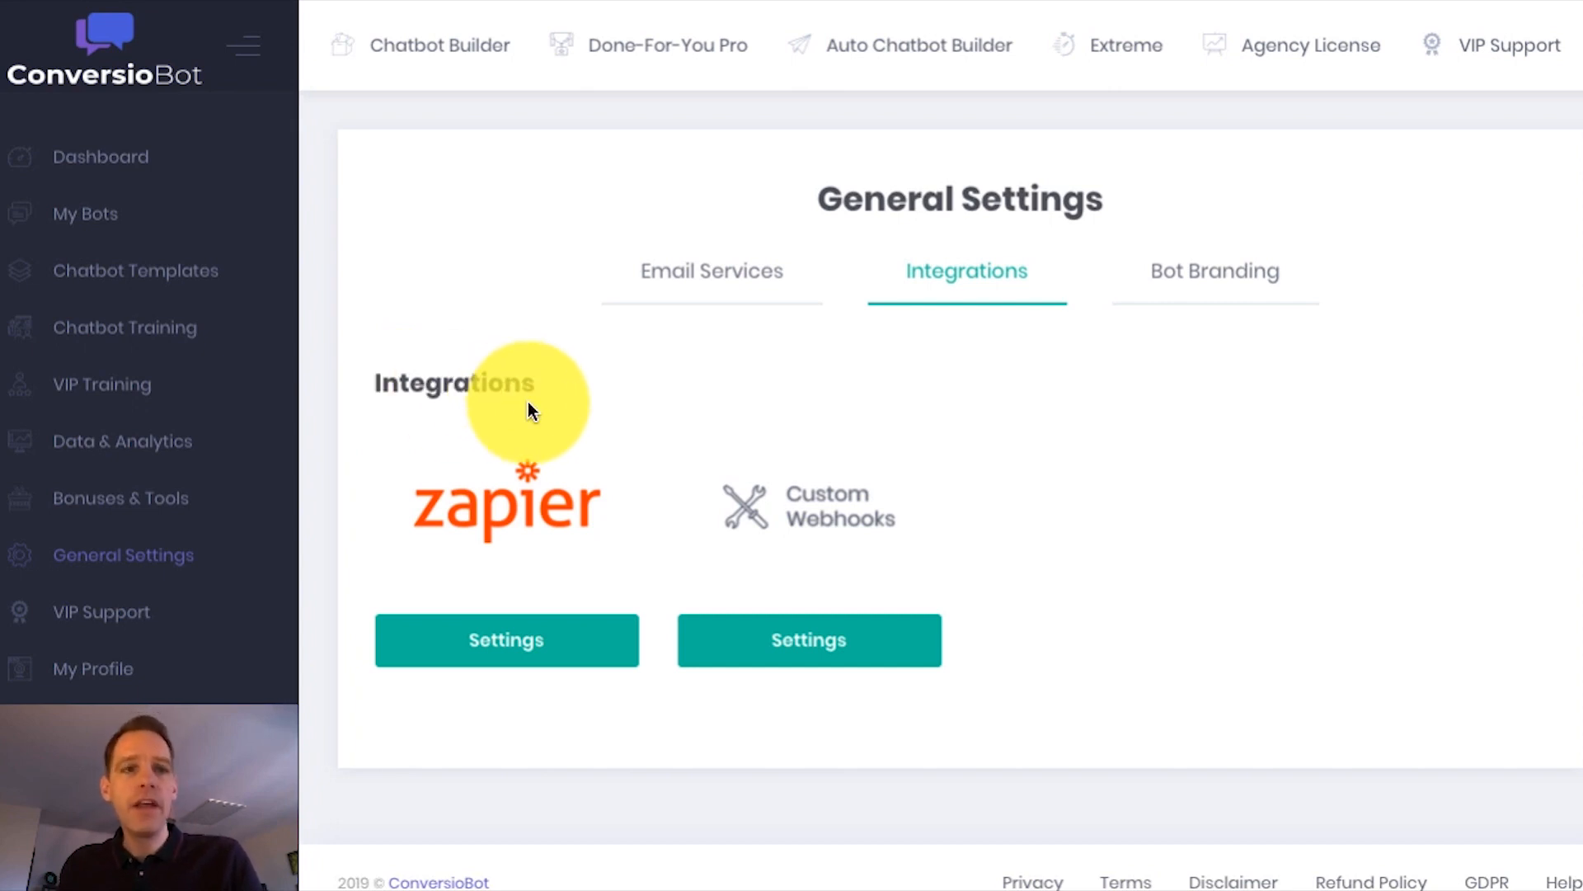
mouse_move(748, 272)
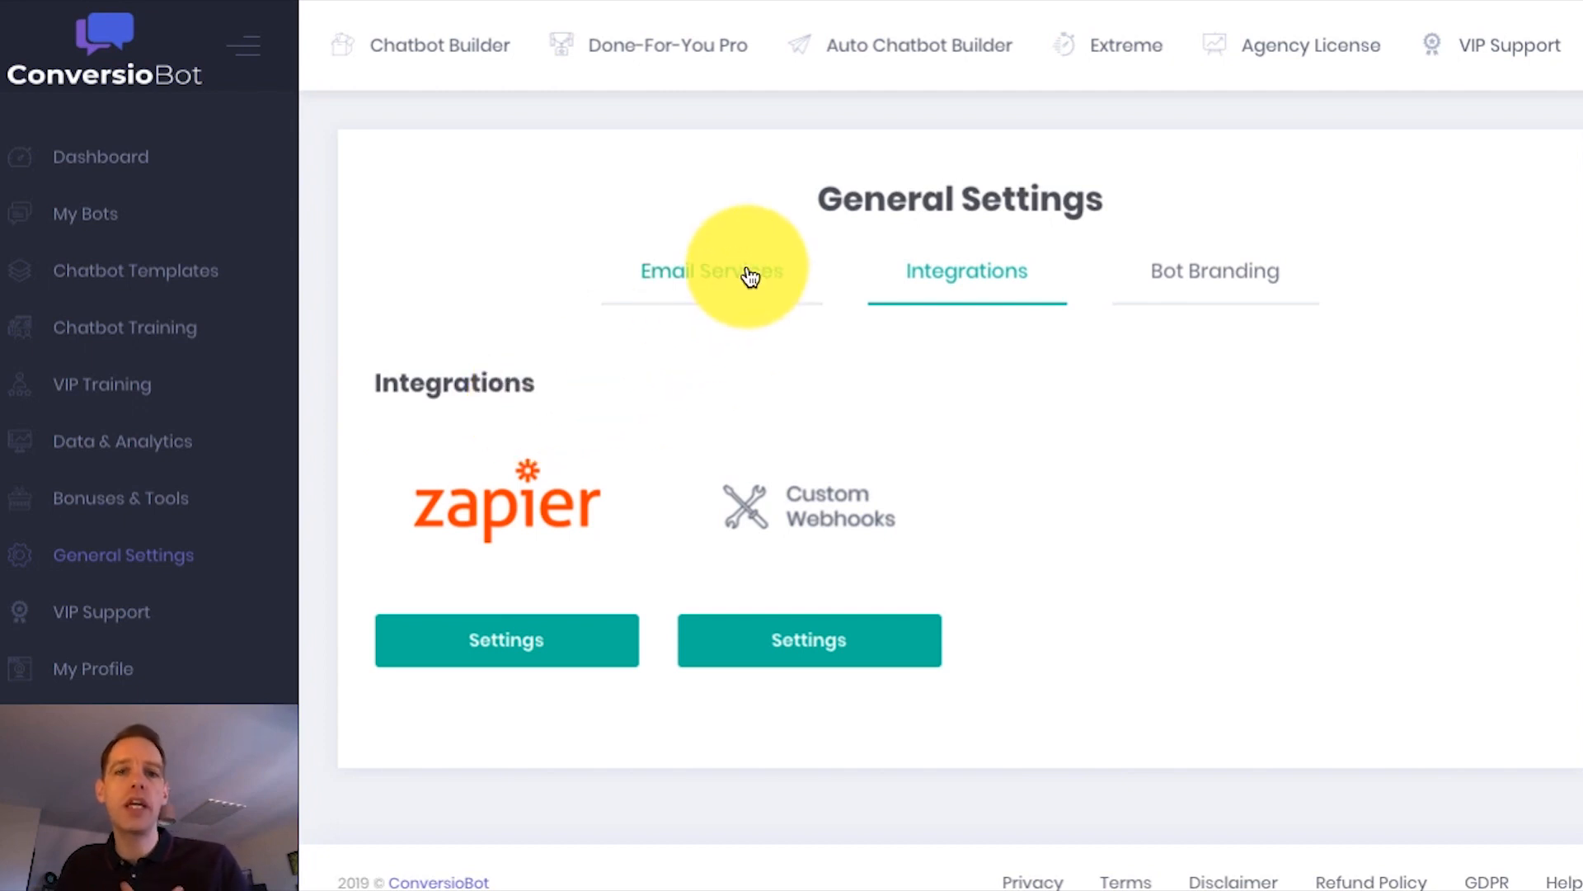
click(711, 271)
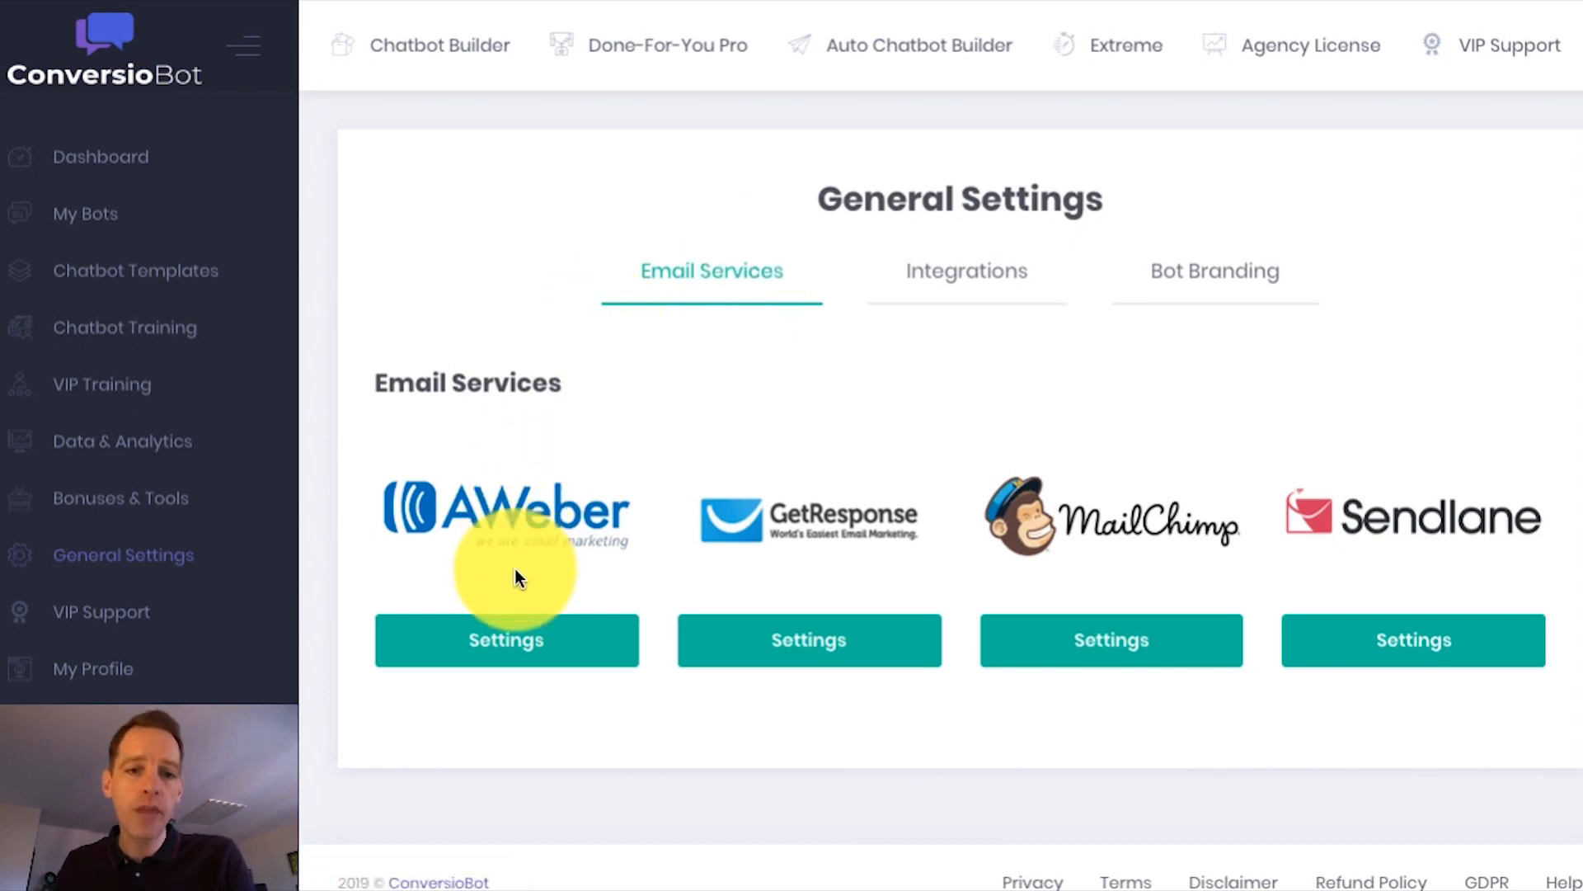
click(505, 640)
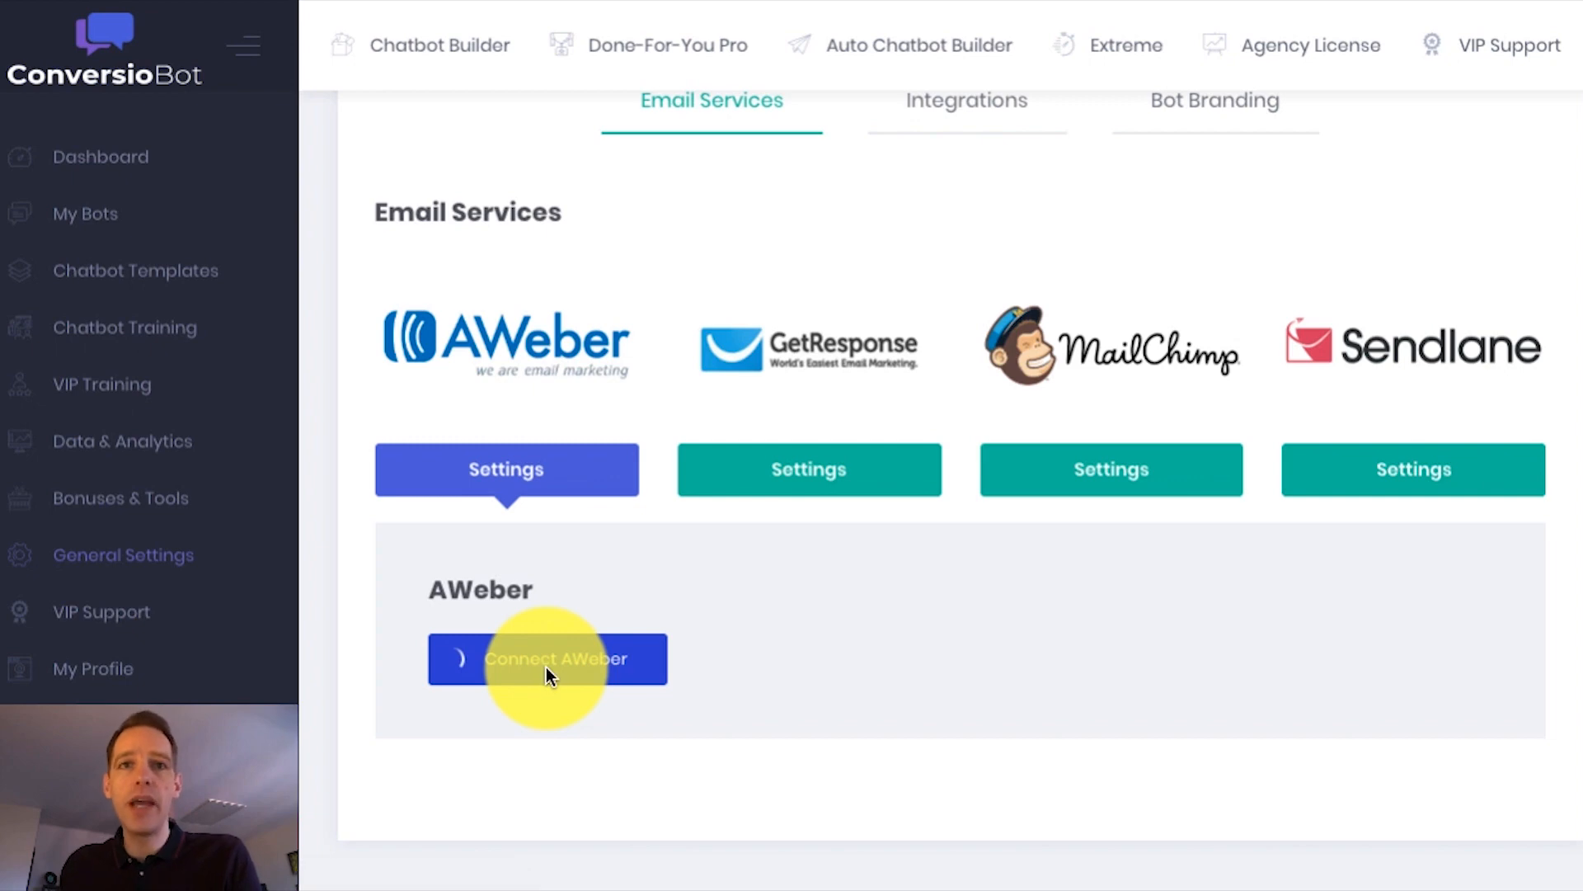
click(548, 660)
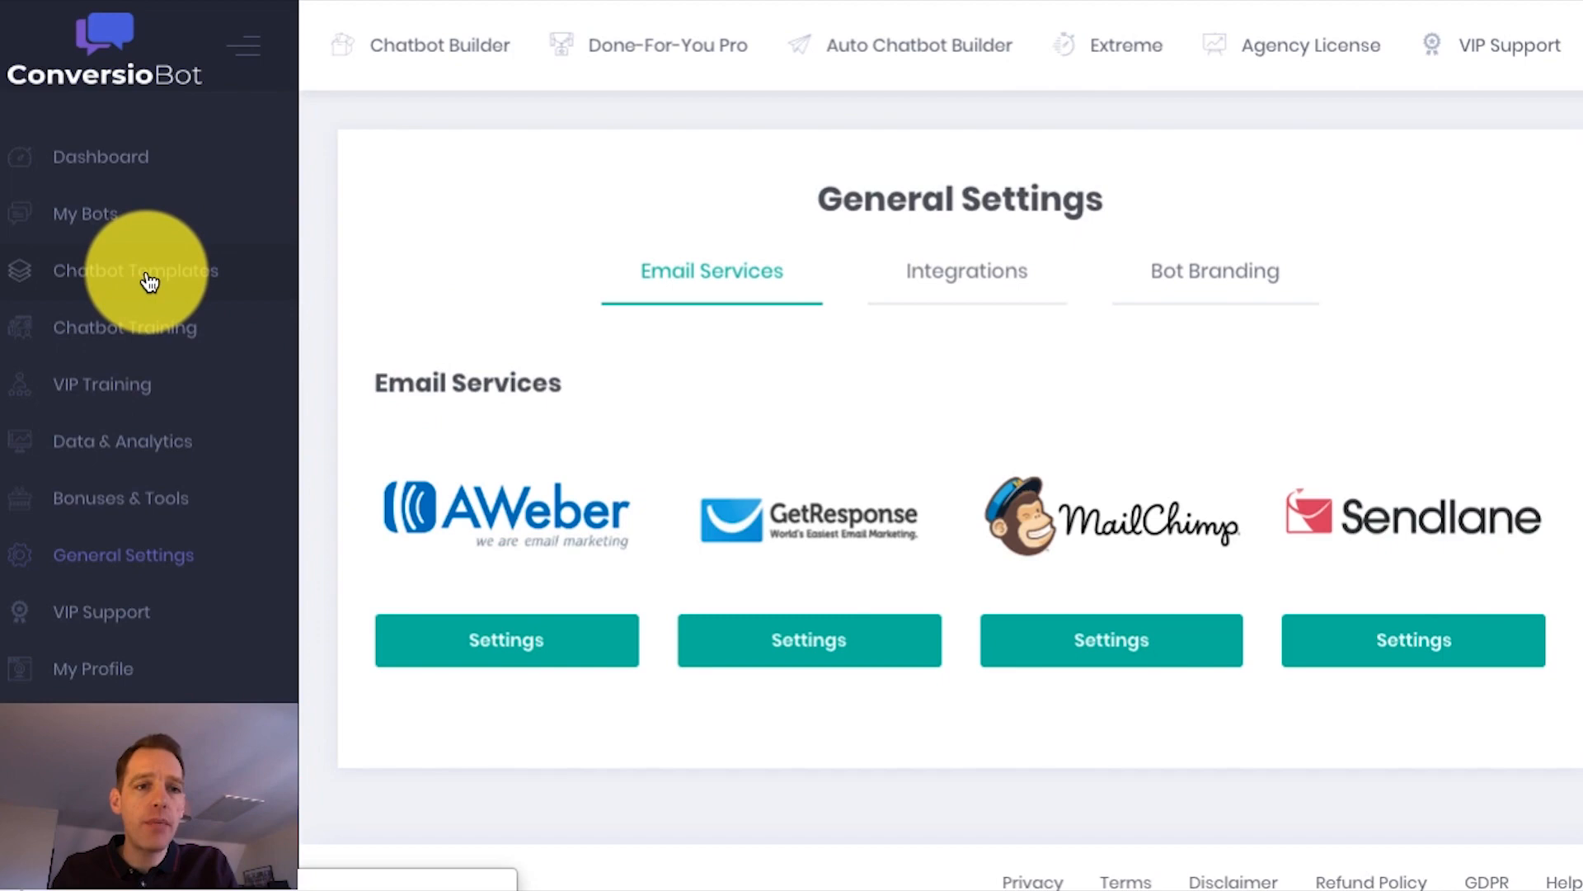
Browse the Chatbot Templates gallery and filter it to the Lead Generation category
click(136, 271)
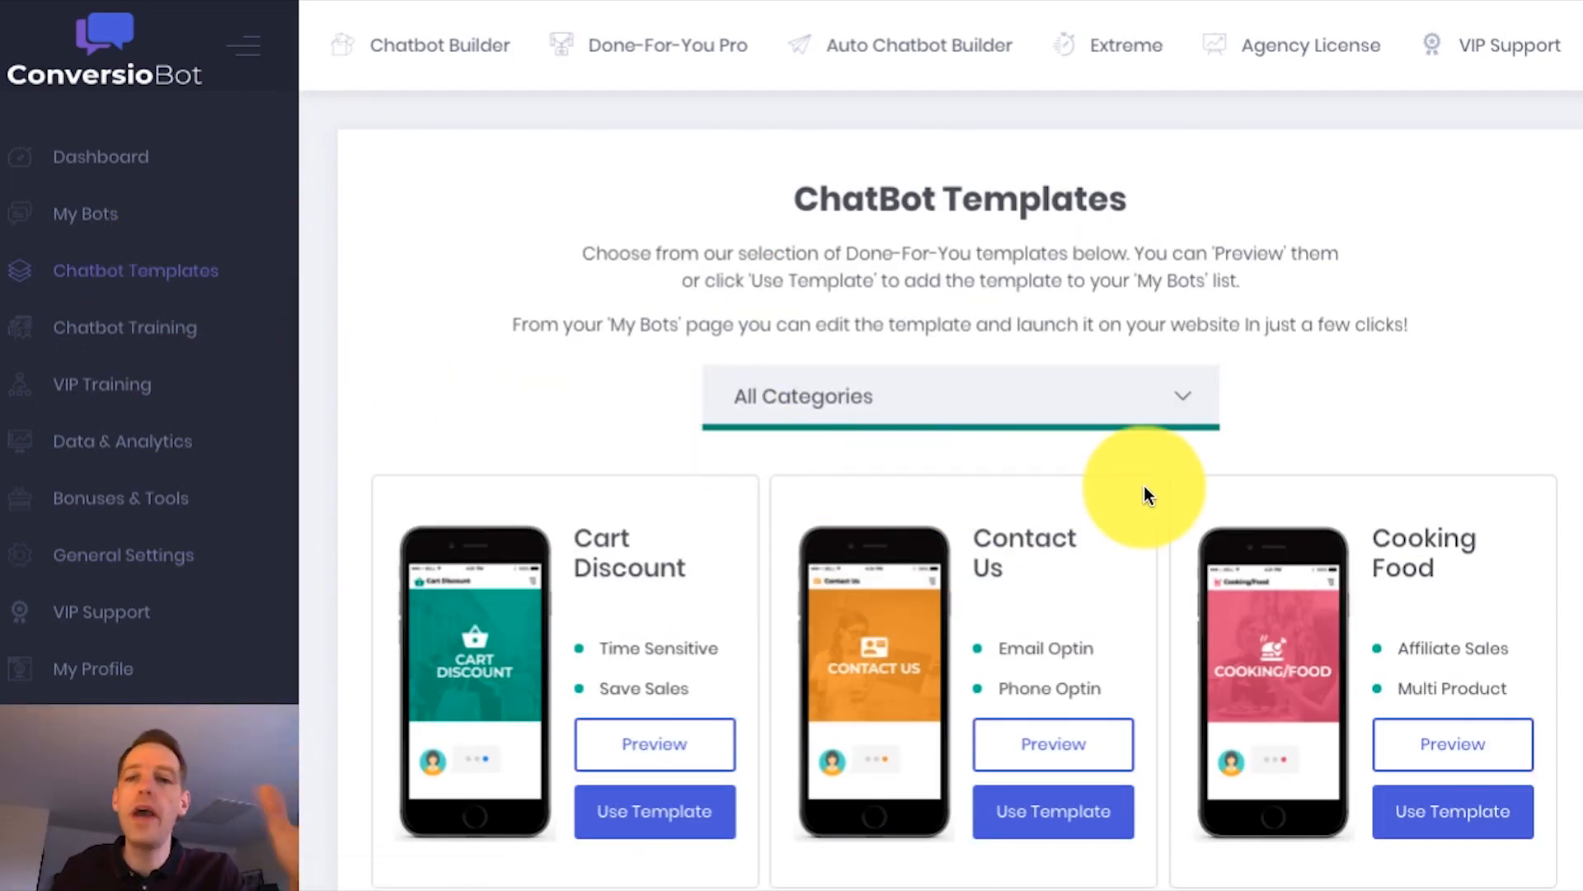
scroll(down, 3)
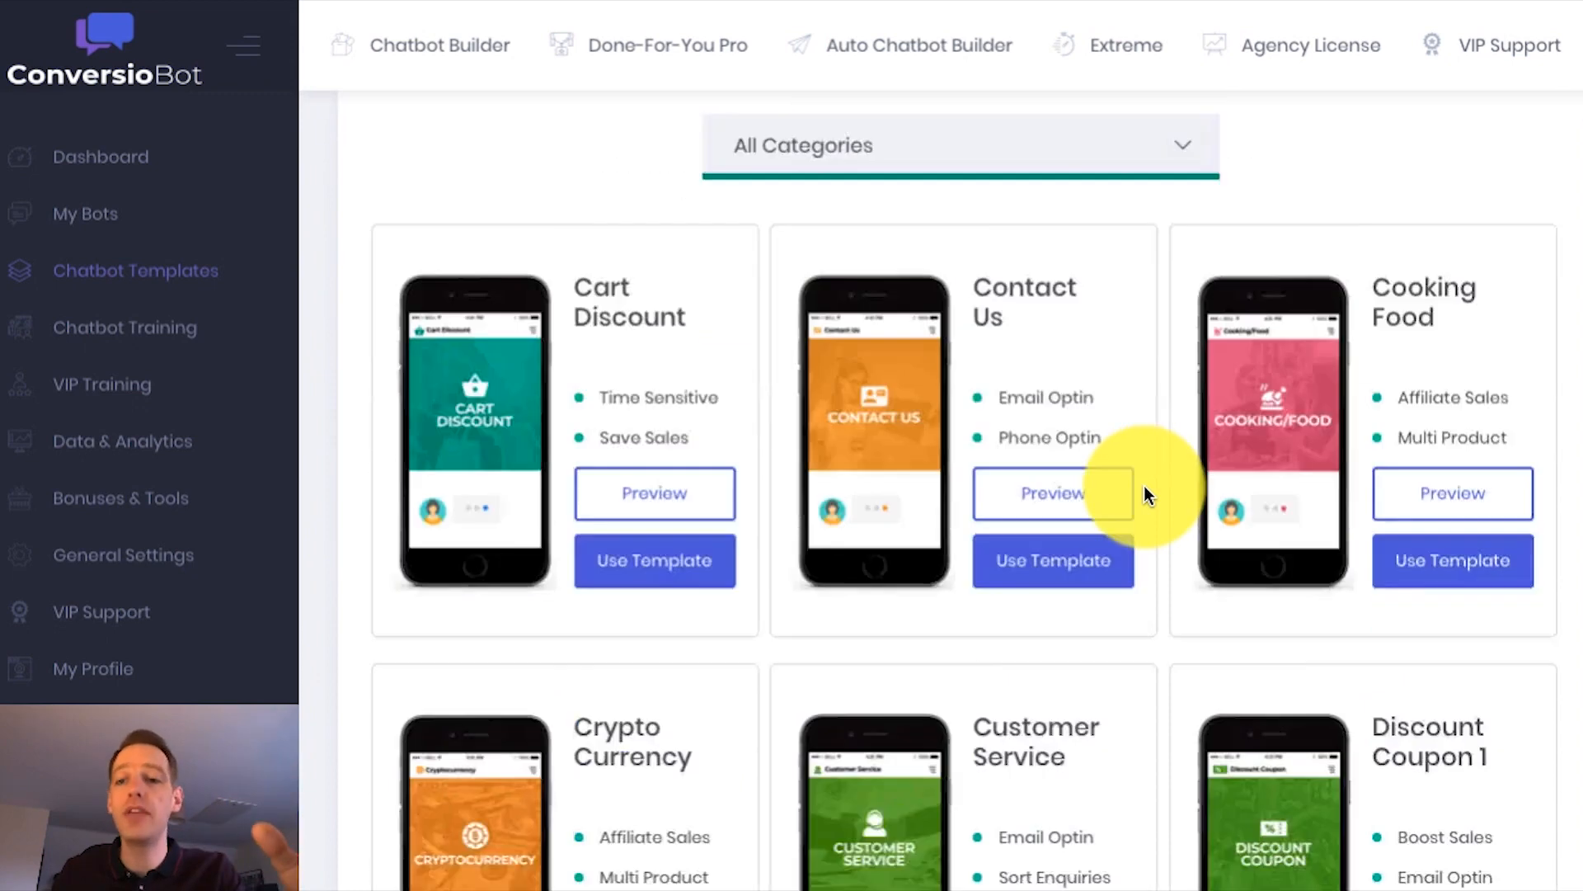
scroll(down, 3)
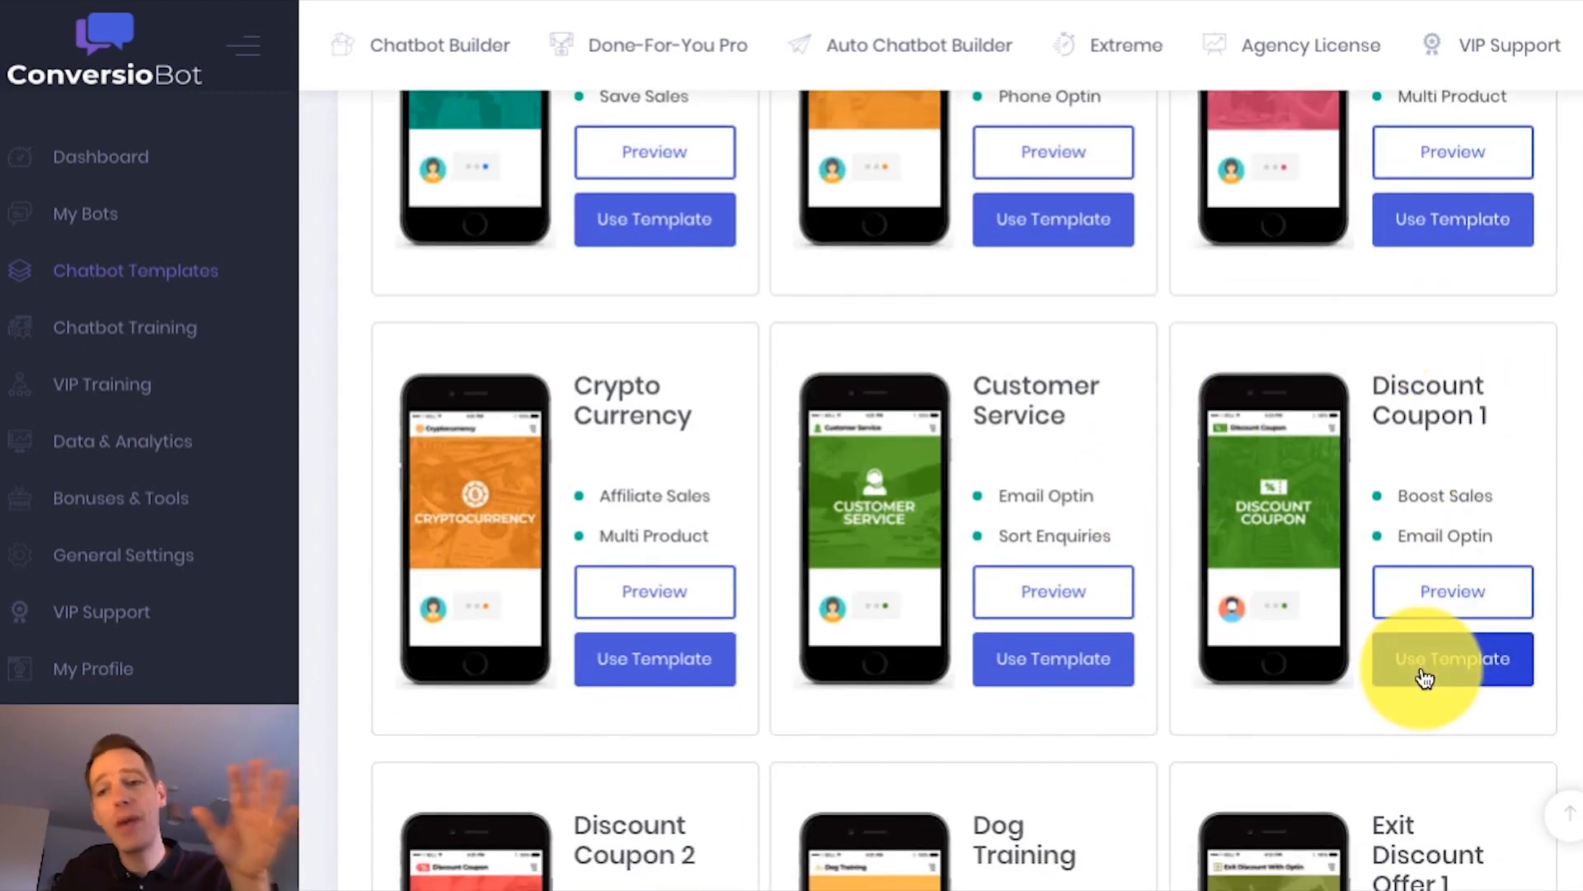
mouse_move(1237, 380)
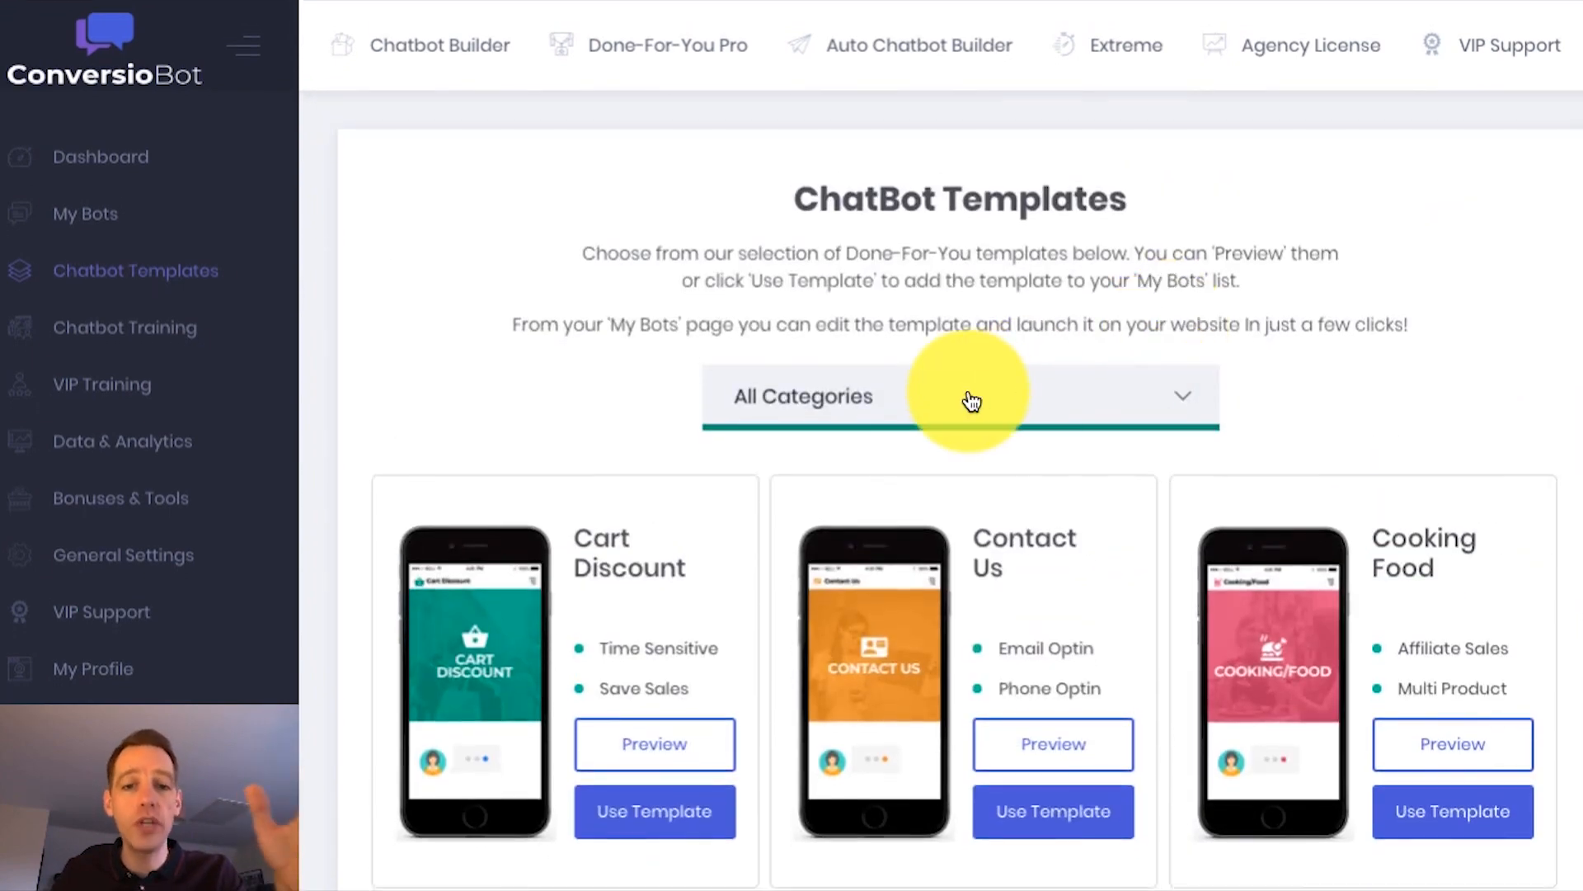
click(968, 396)
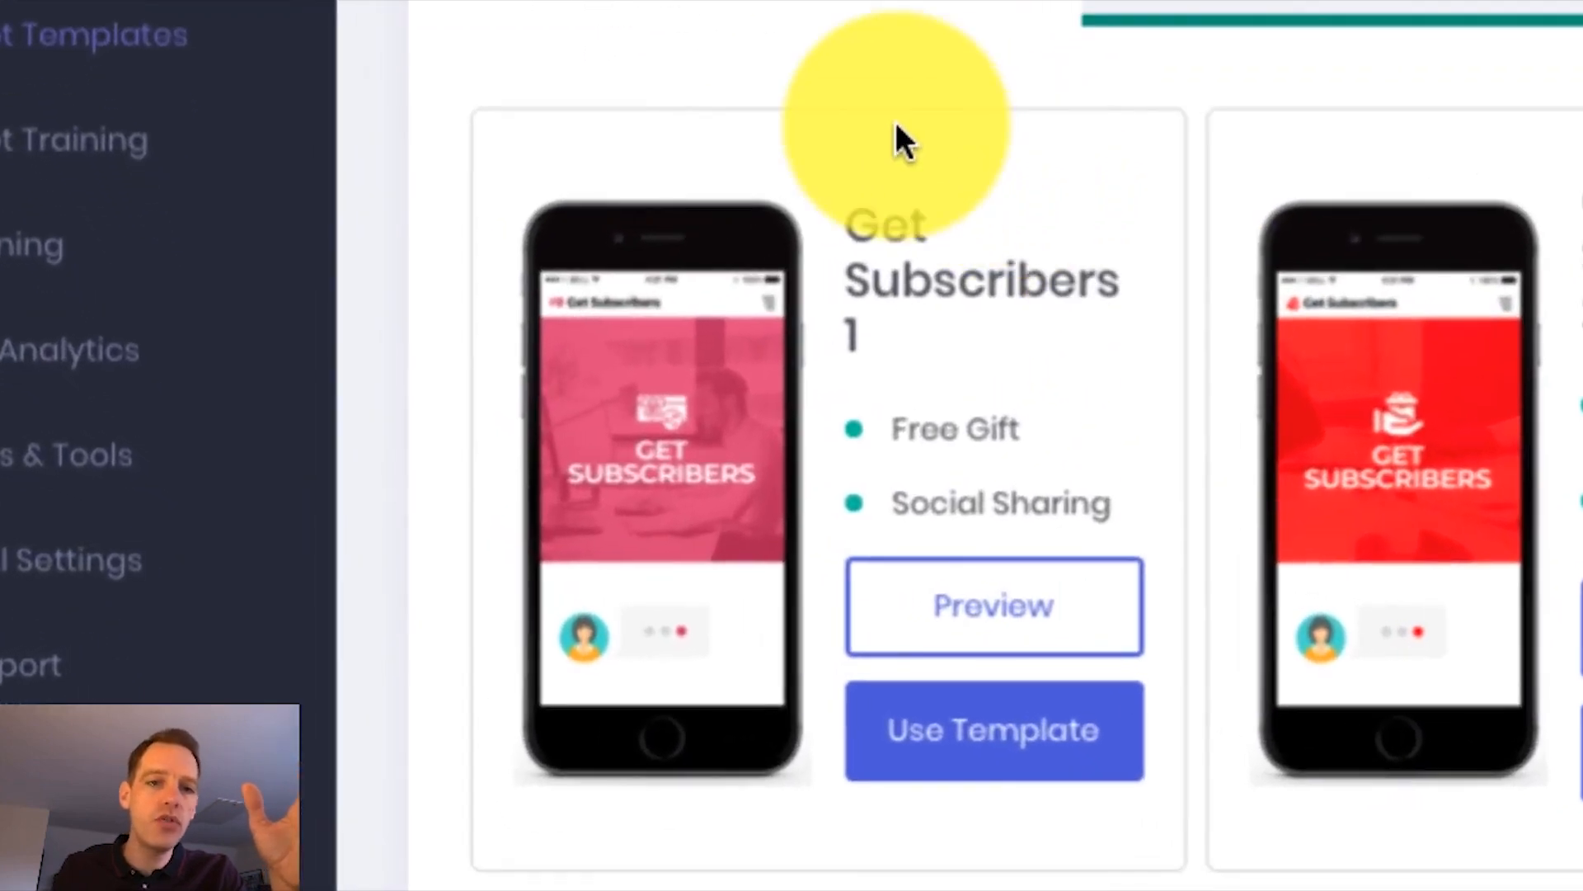
mouse_move(1191, 431)
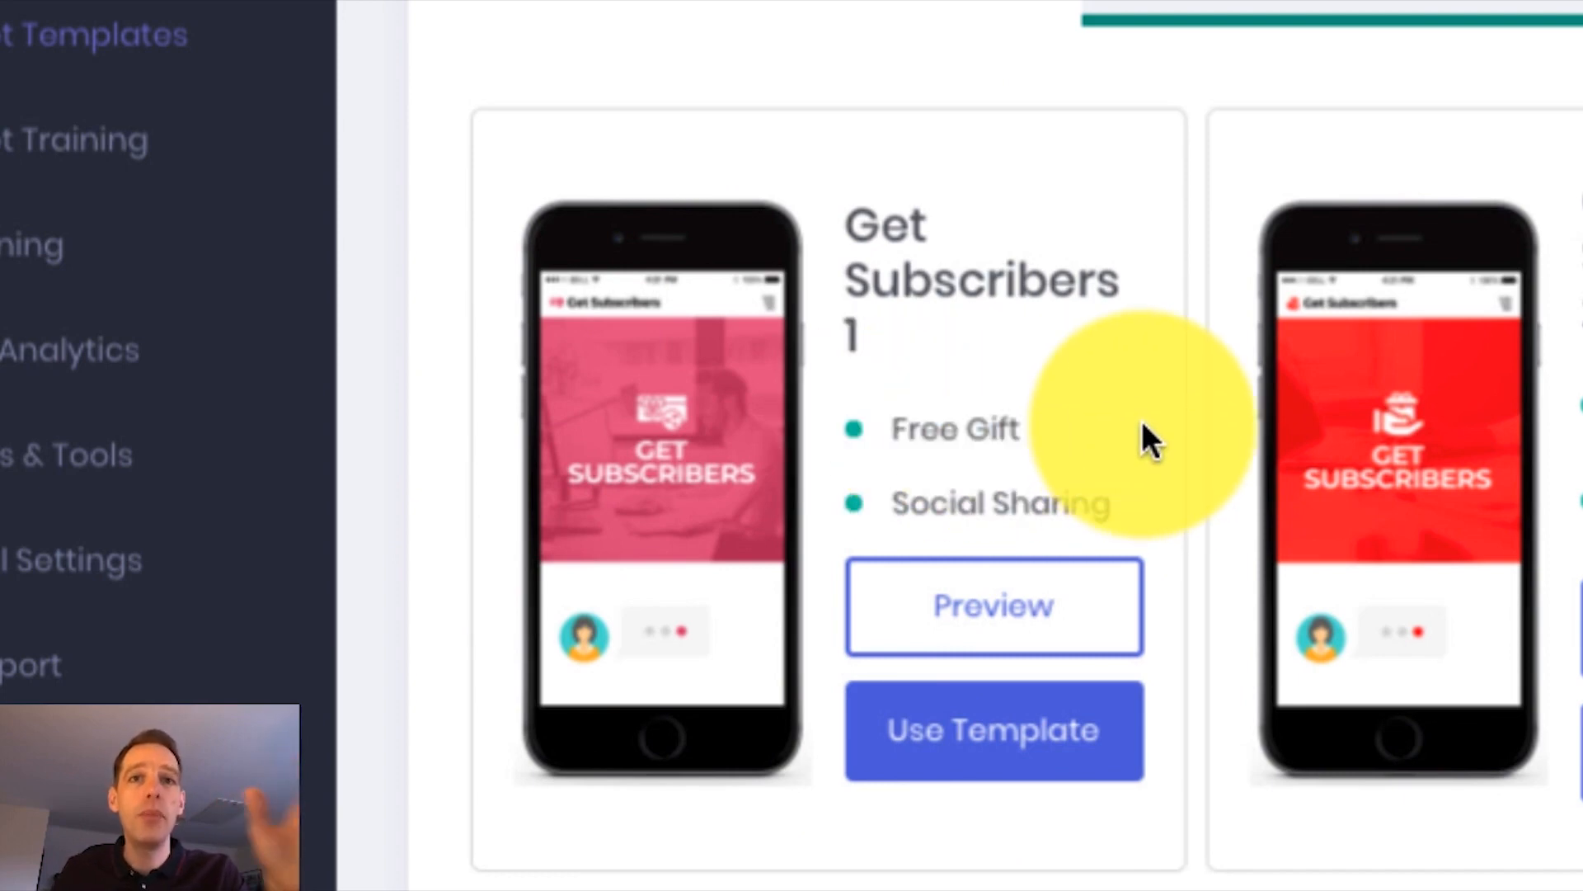
mouse_move(1108, 551)
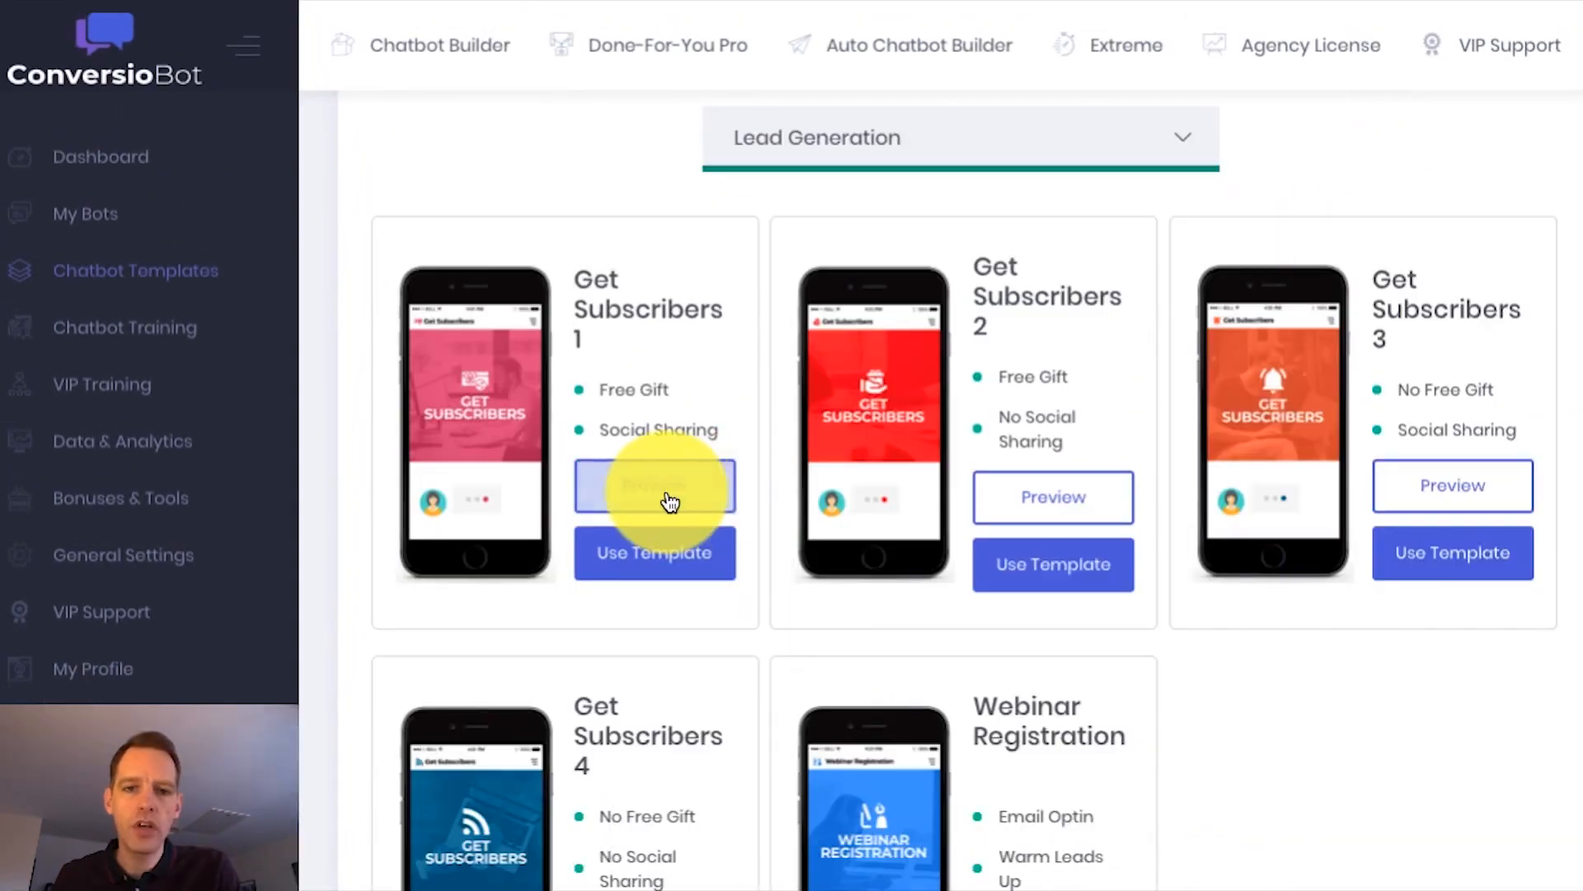
Preview Get Subscribers 1, answering Yes Please, giving the name 'Simon' and accepting the free gift
click(655, 486)
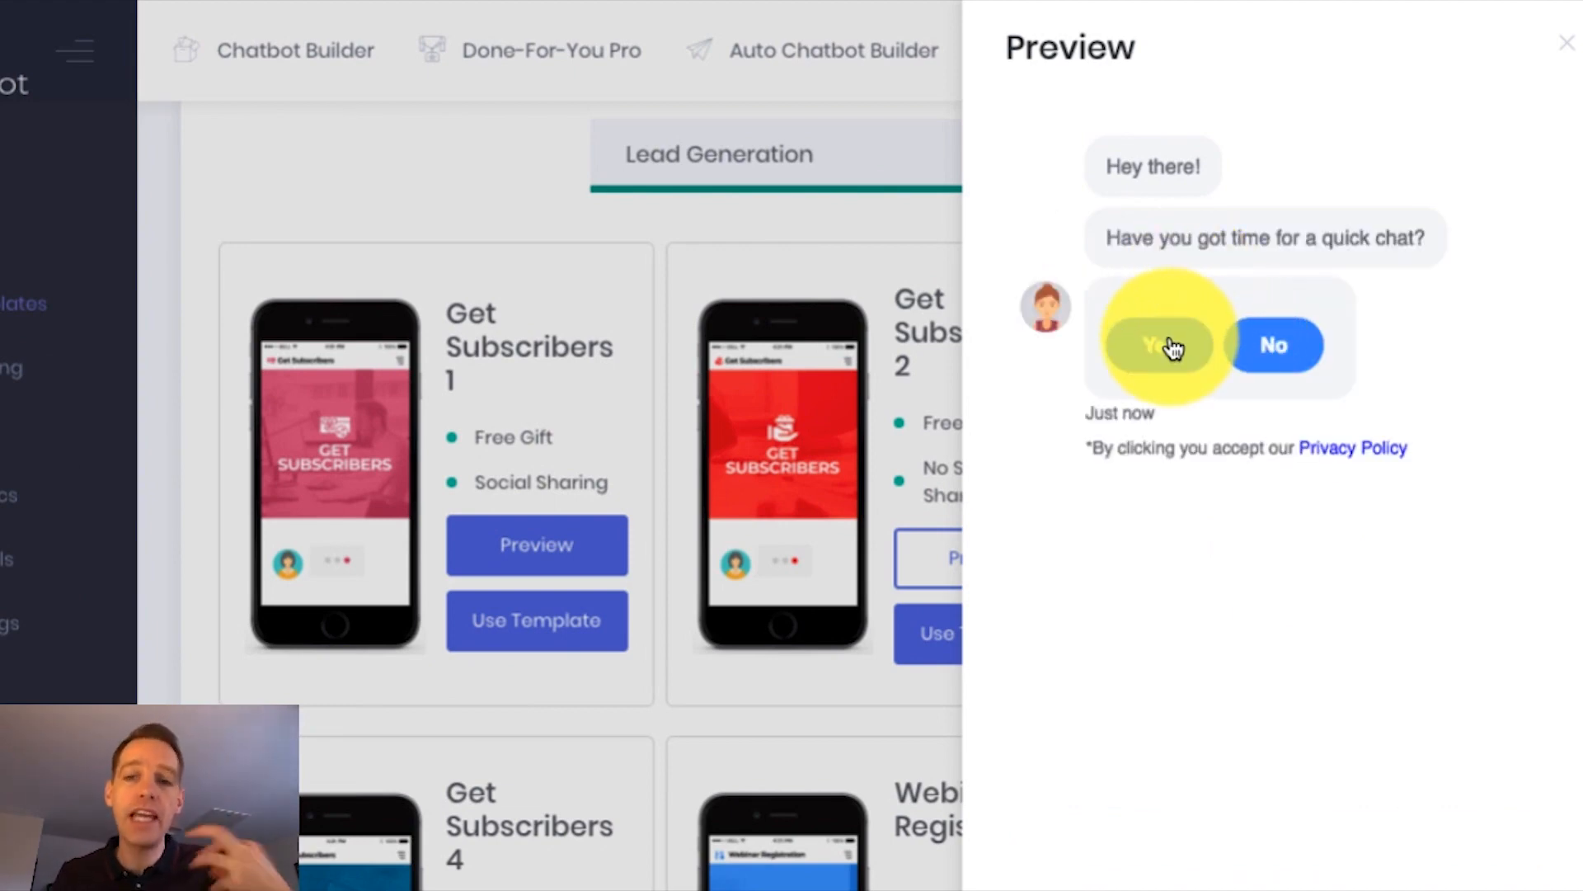
click(1158, 345)
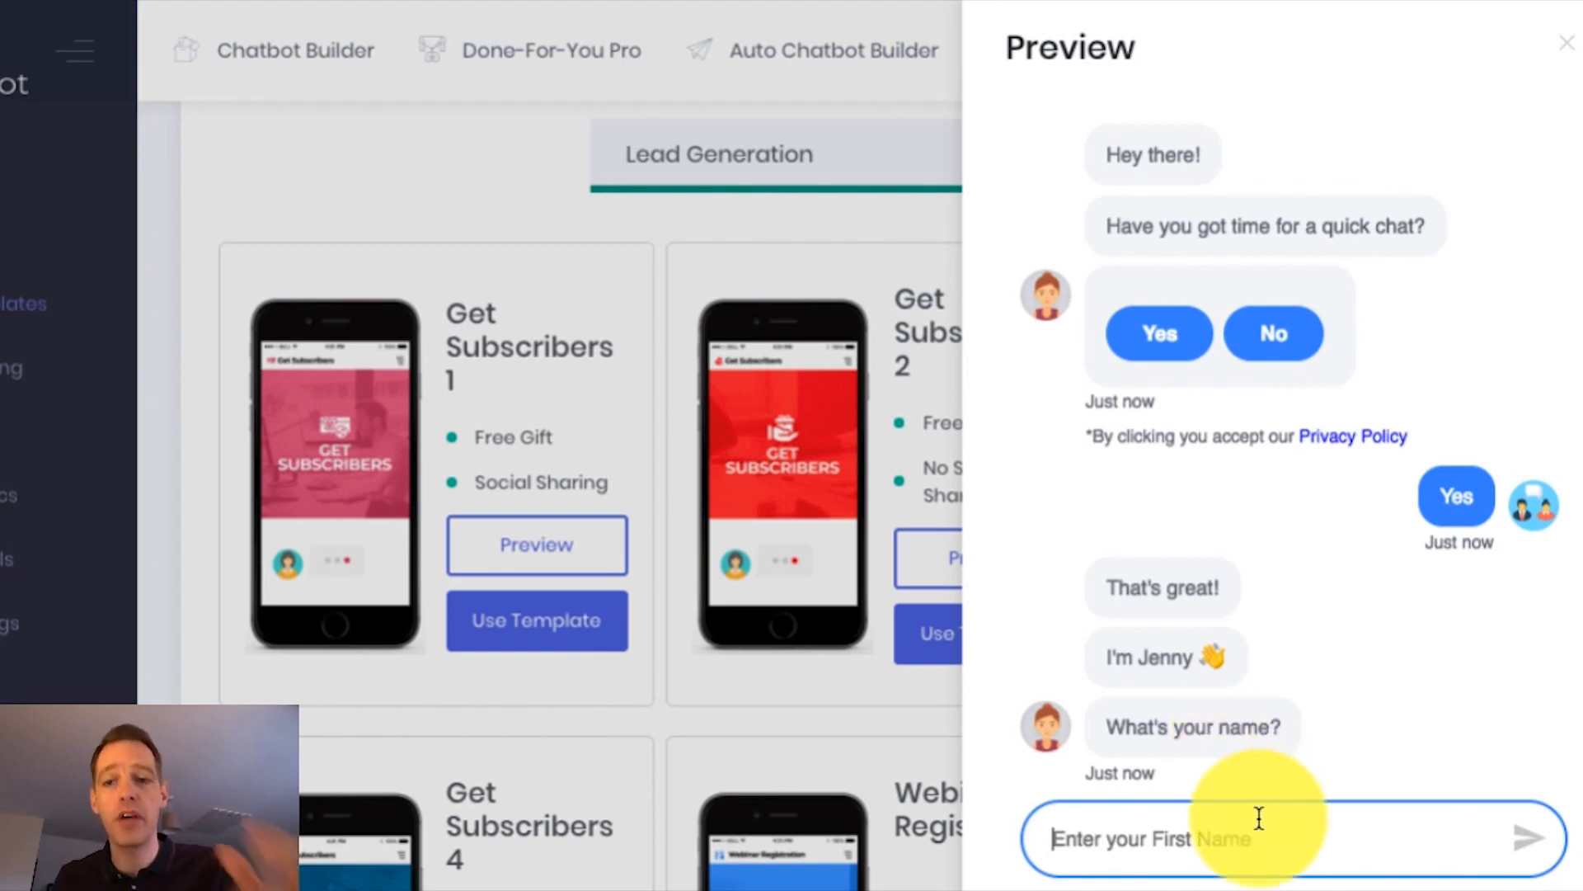
text(Simon)
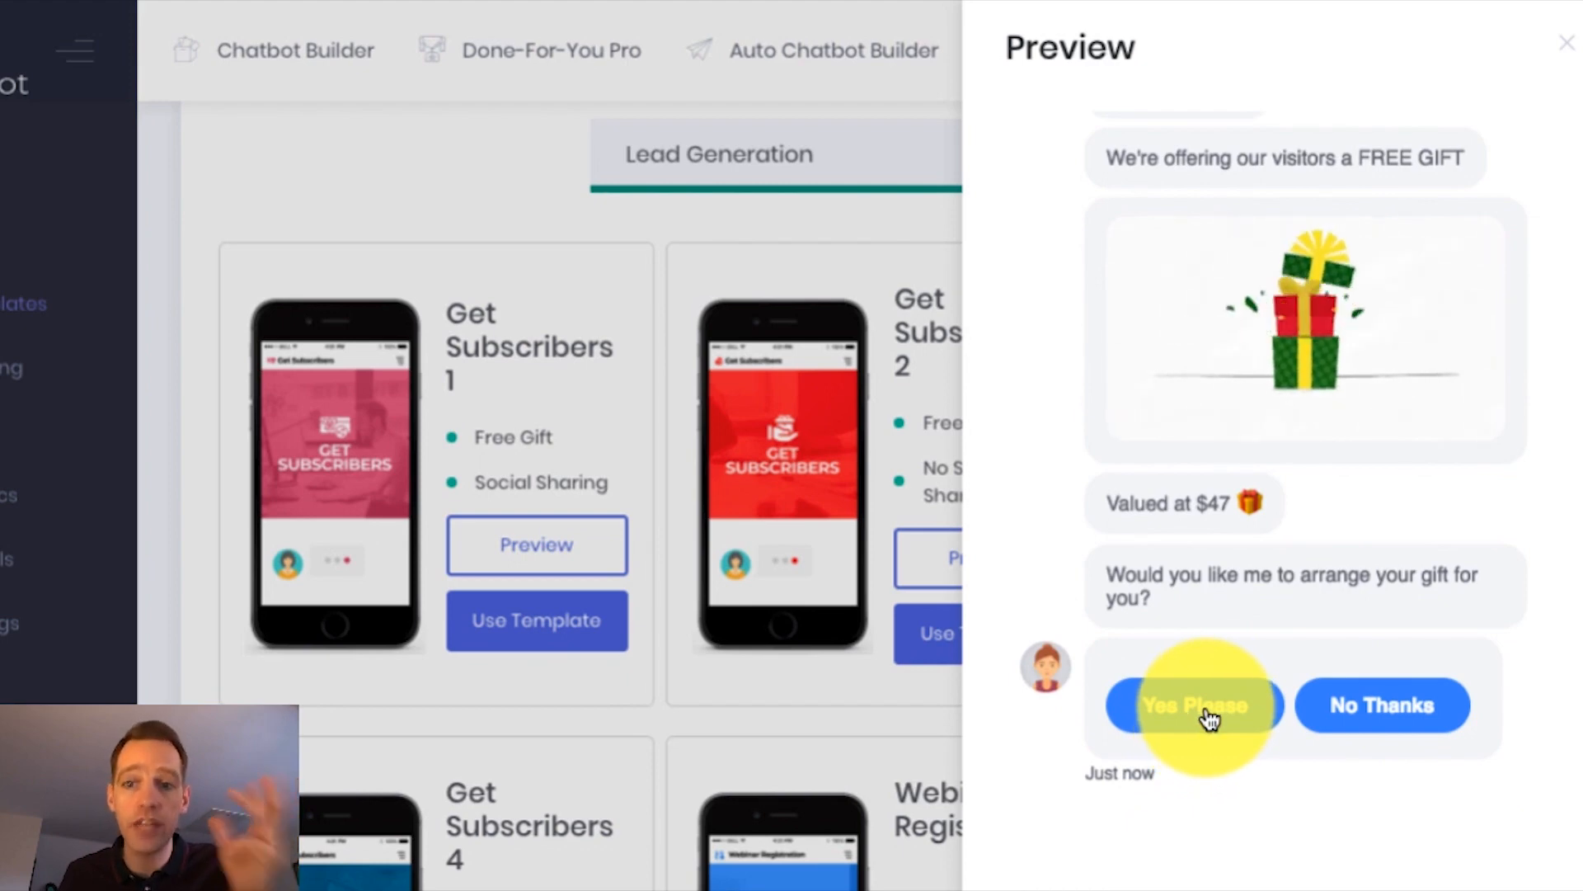
click(1194, 706)
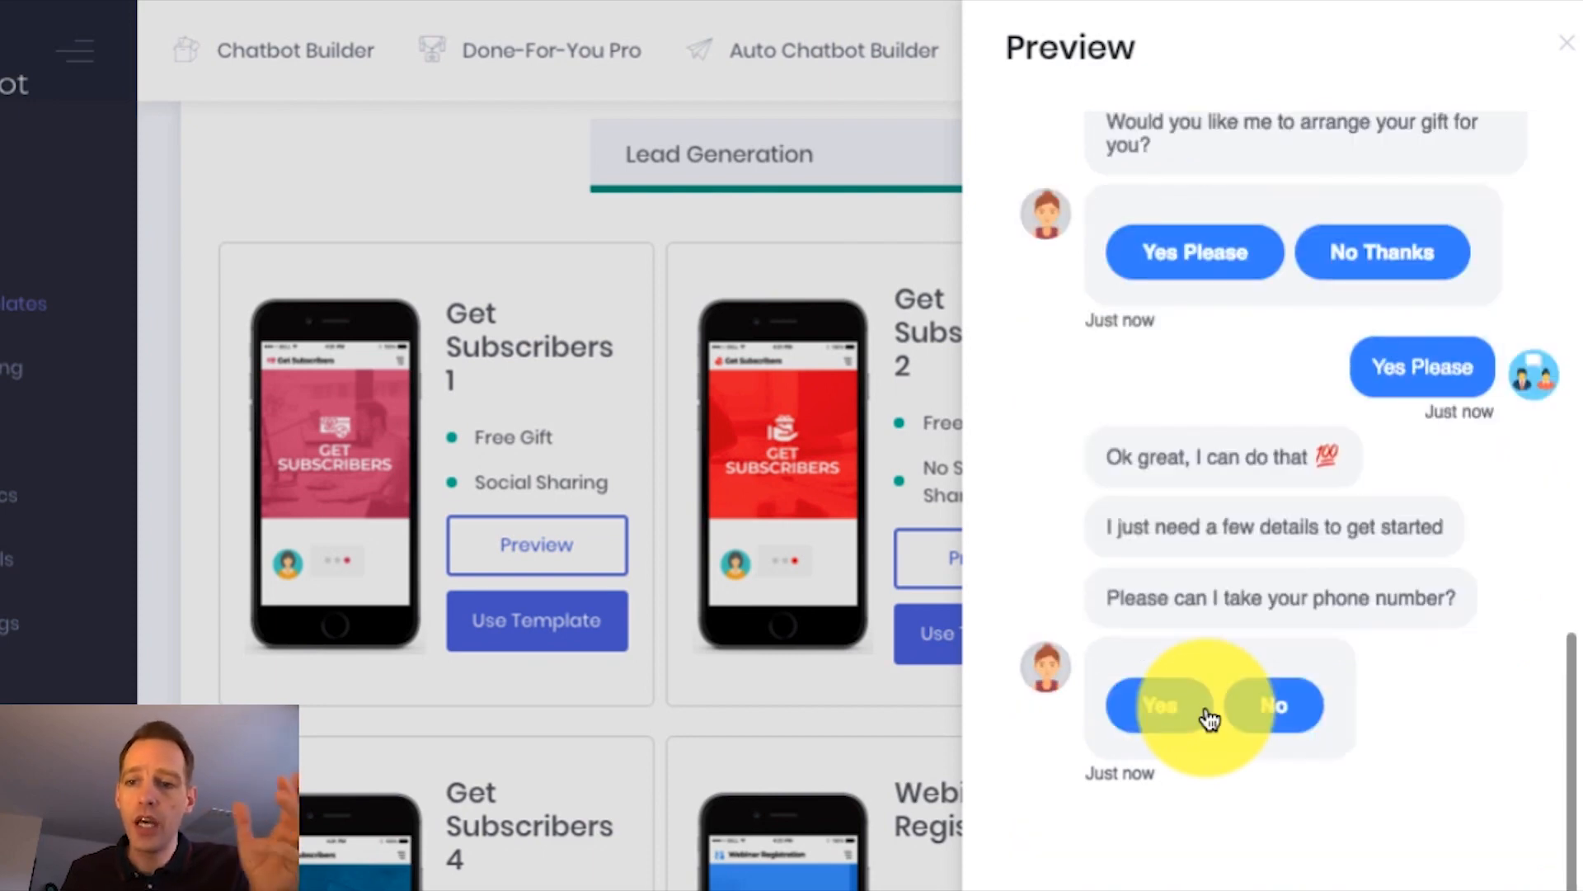
Decline the phone number and submit the email 'simon@' to reach the newsletter question
click(1273, 706)
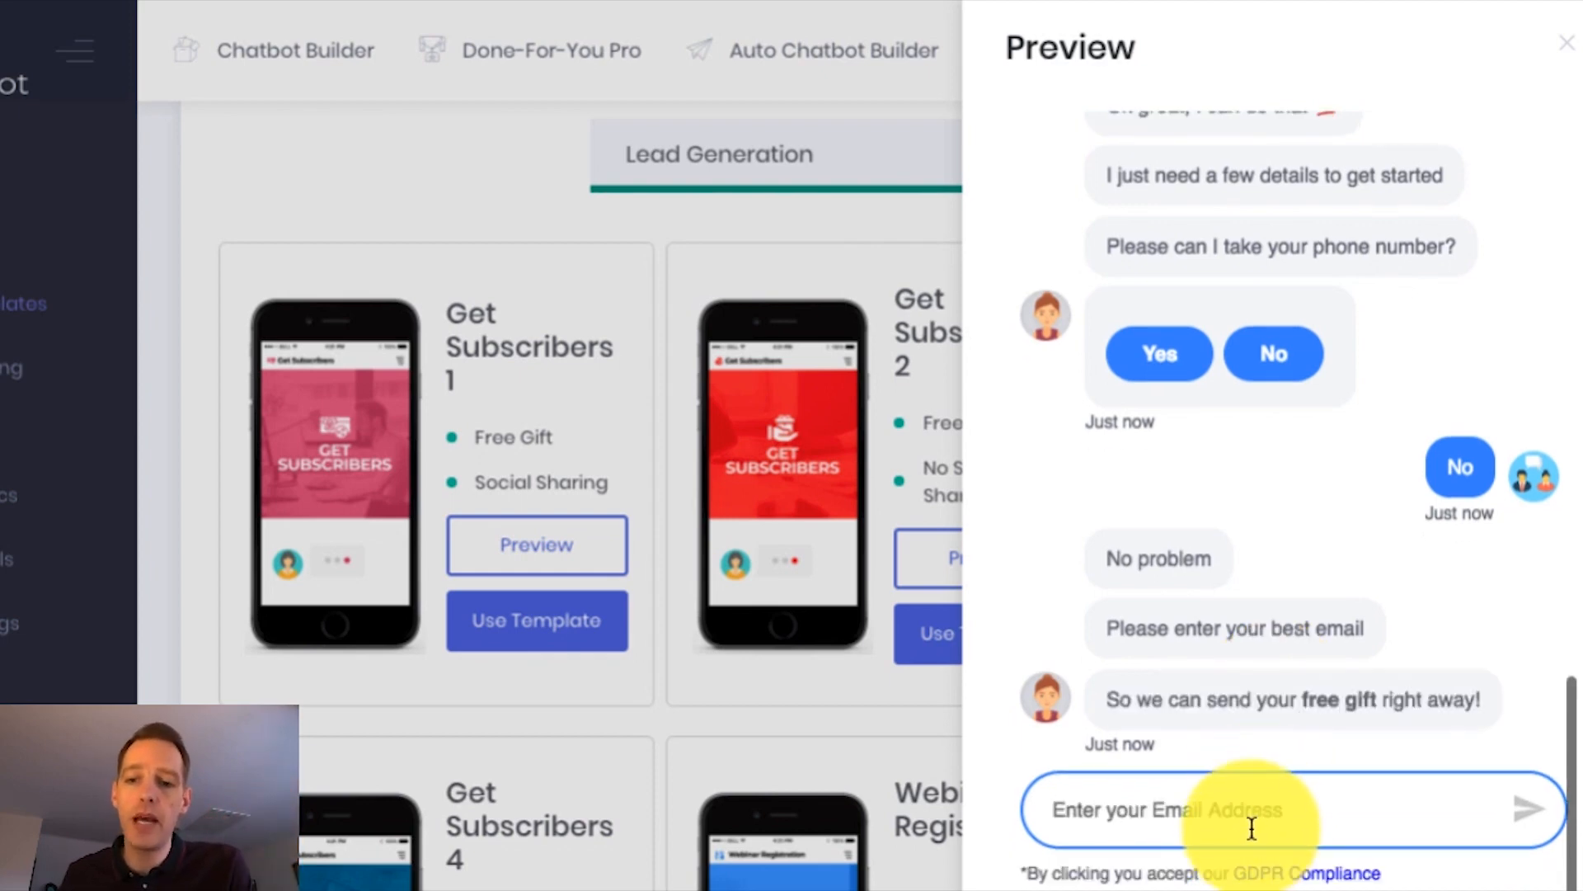
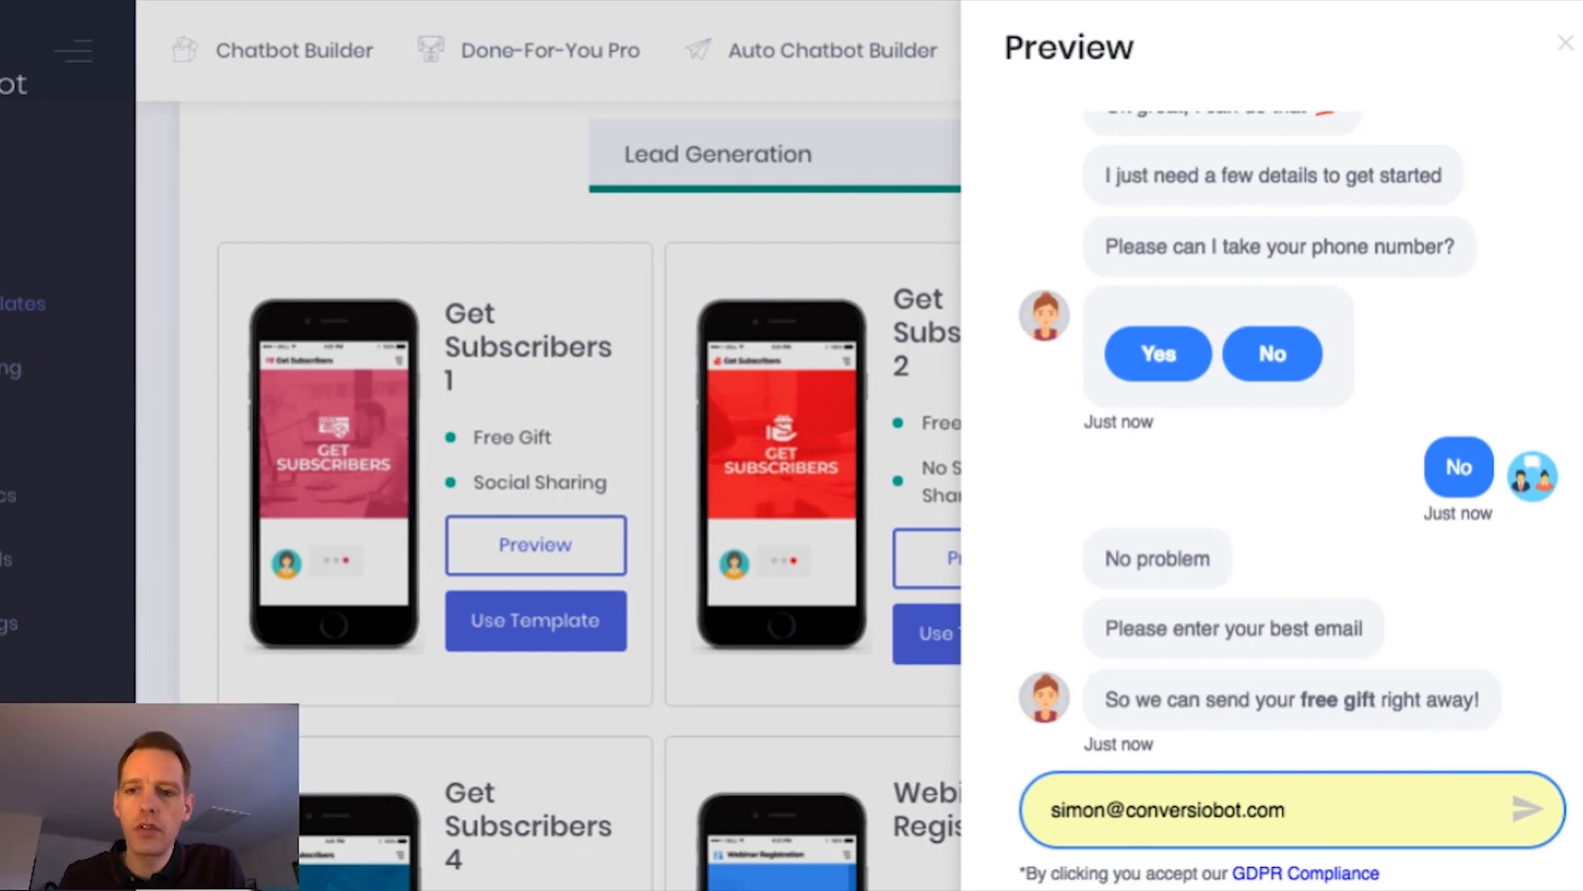
click(1520, 818)
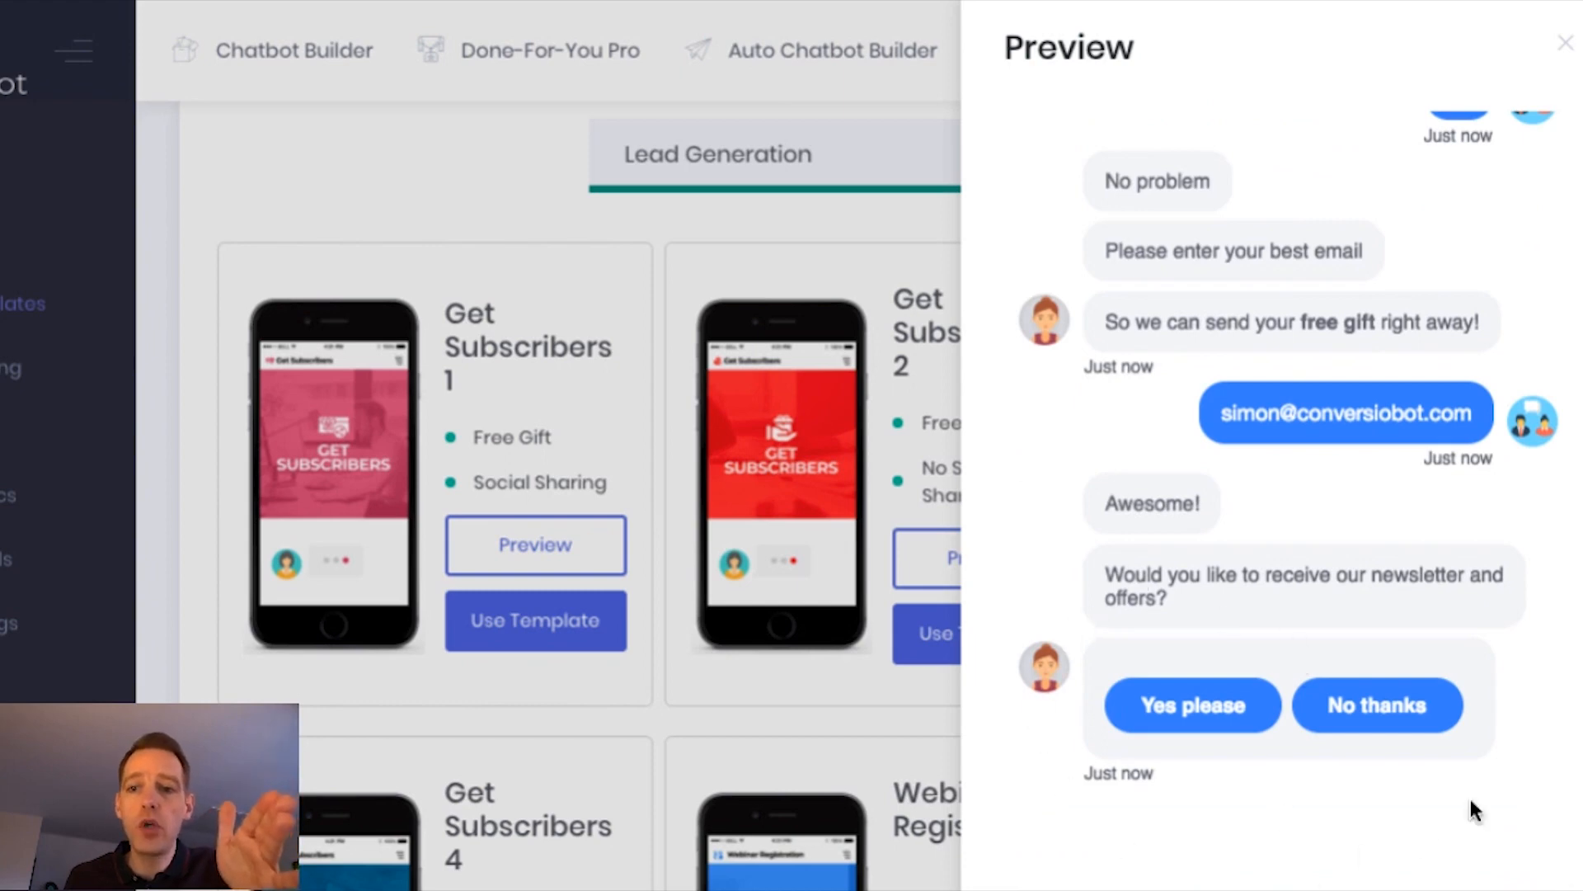
mouse_move(1270, 835)
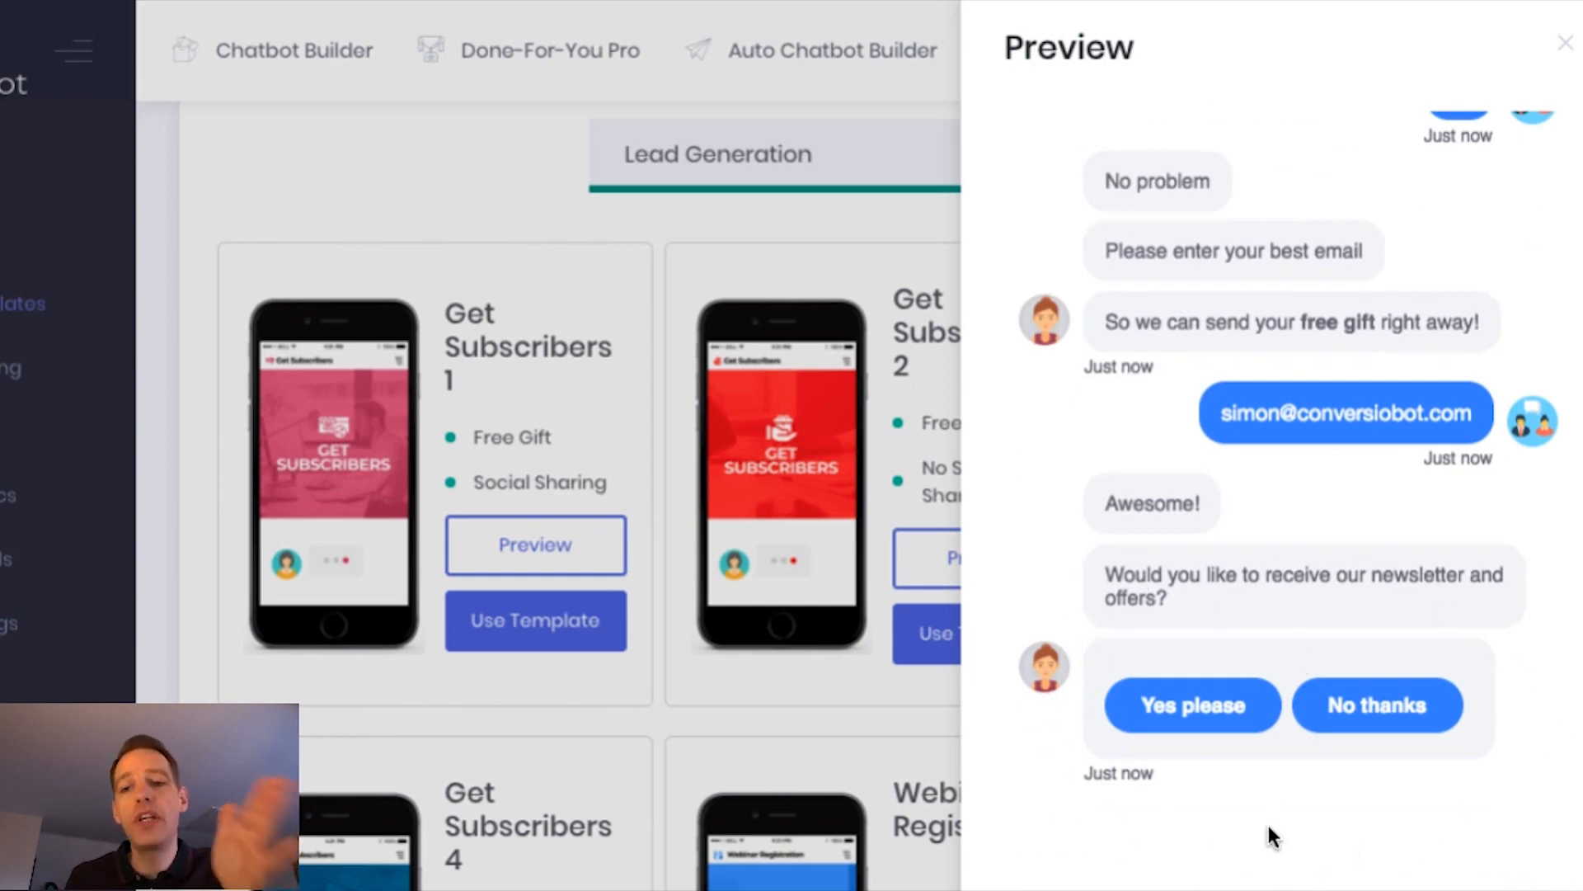
Accept the newsletter offer so the bot confirms the free gift is on its way
click(1193, 706)
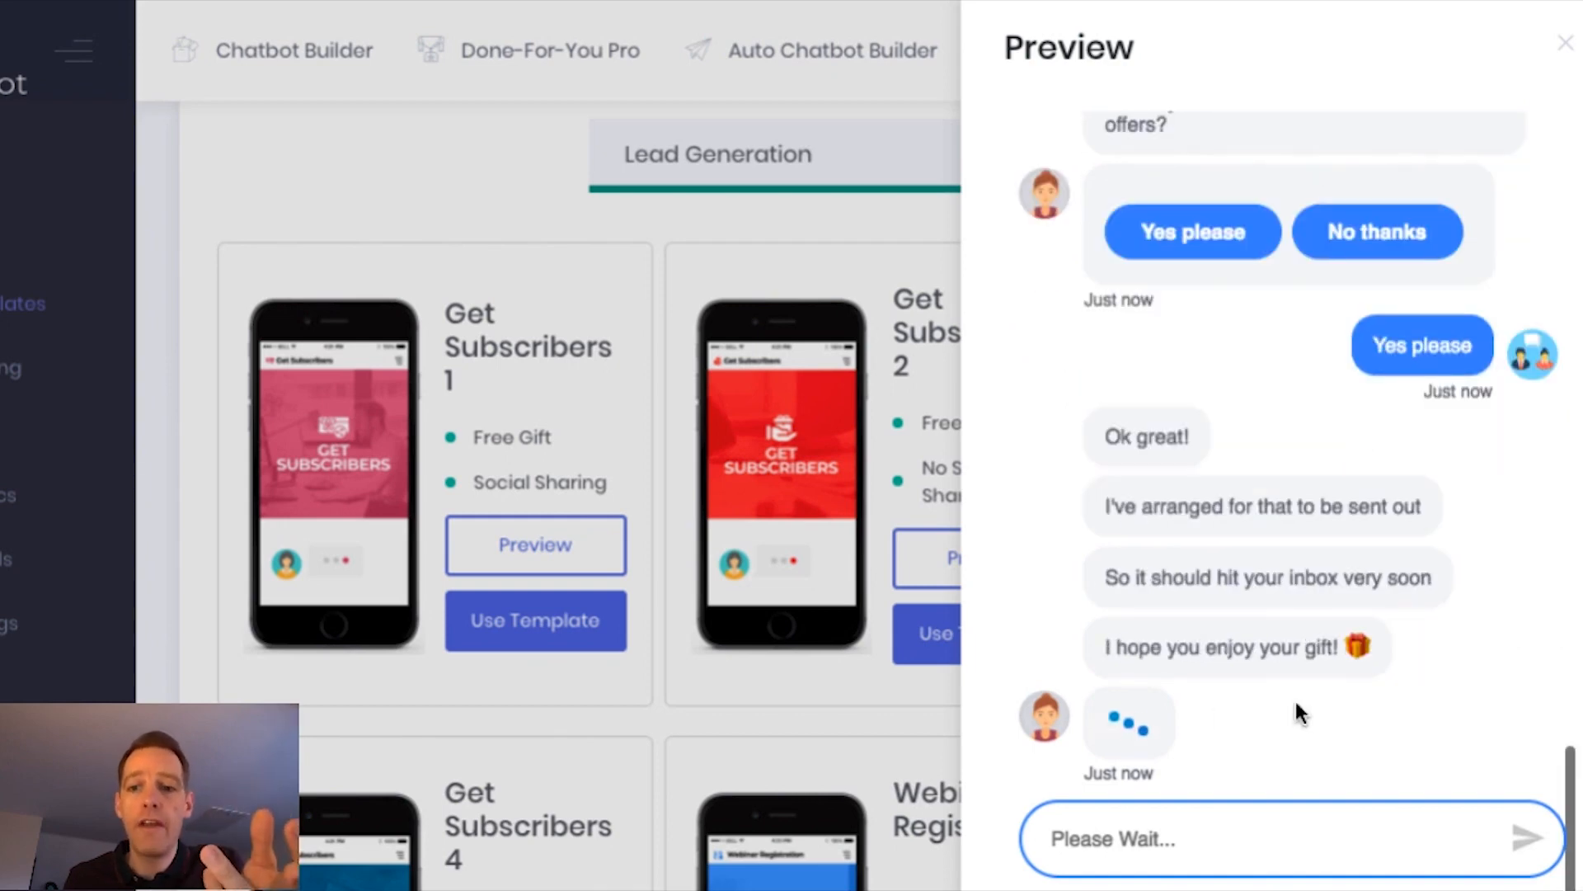
mouse_move(1366, 752)
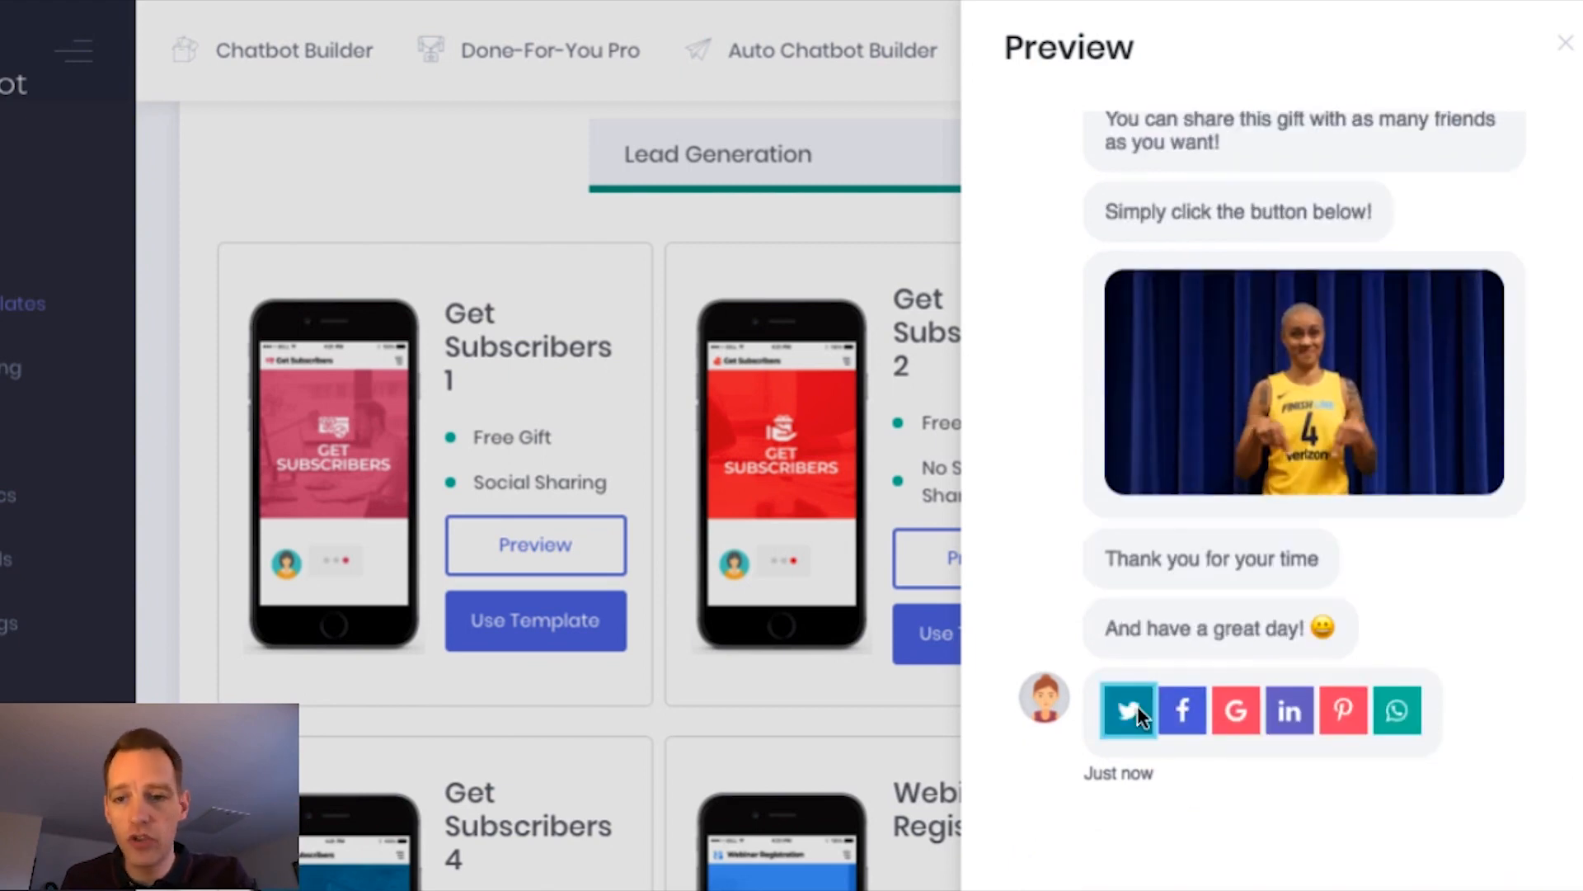
Try the Twitter share from the closing message, then close the share window
click(1128, 711)
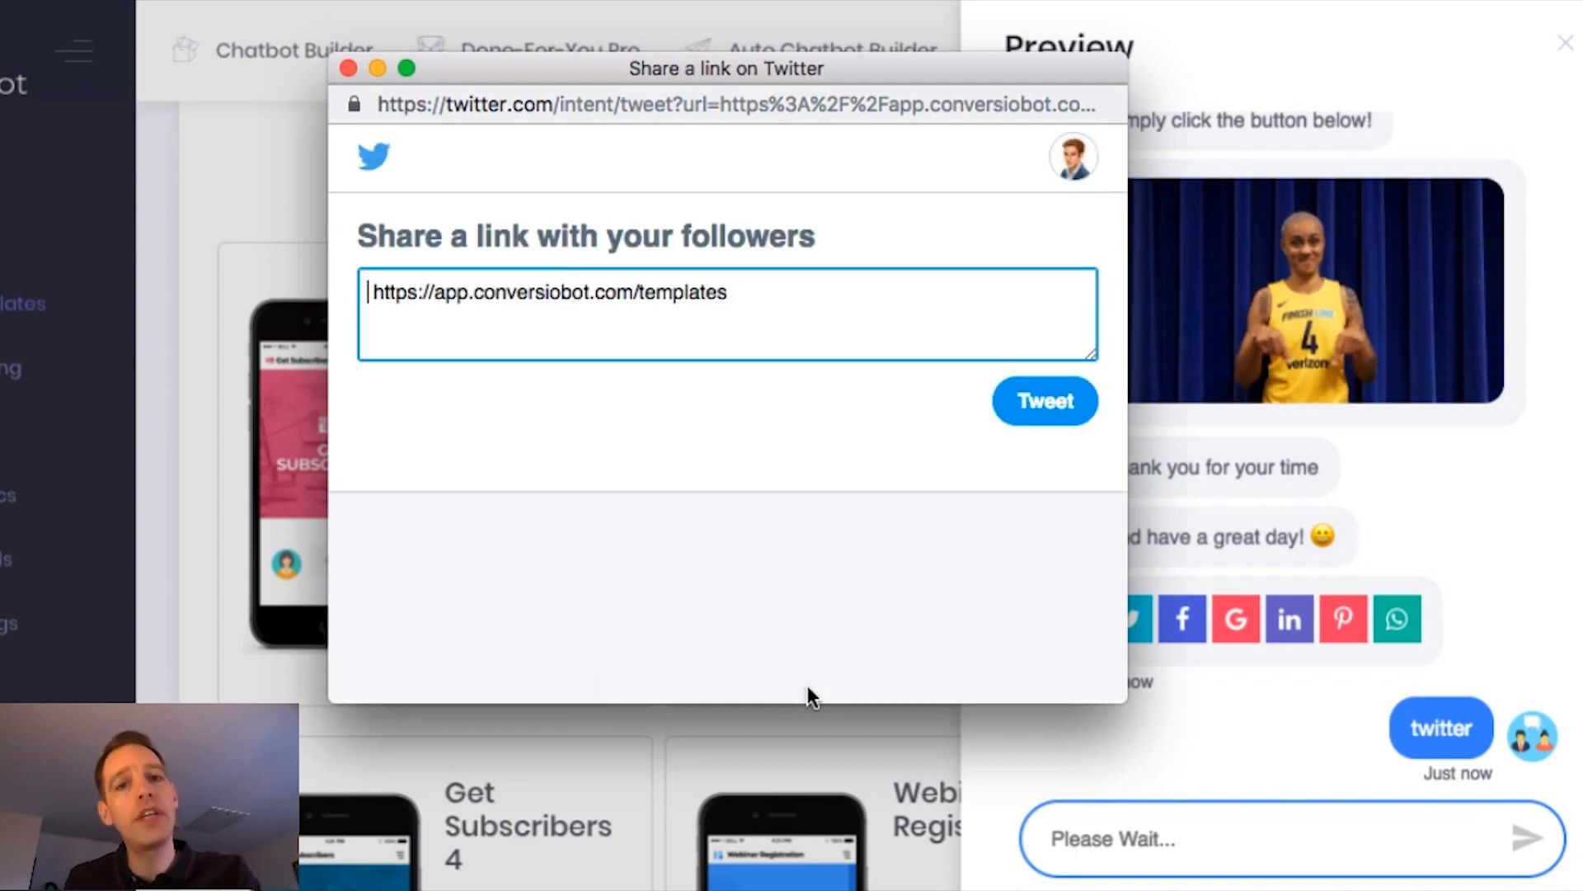
mouse_move(1045, 406)
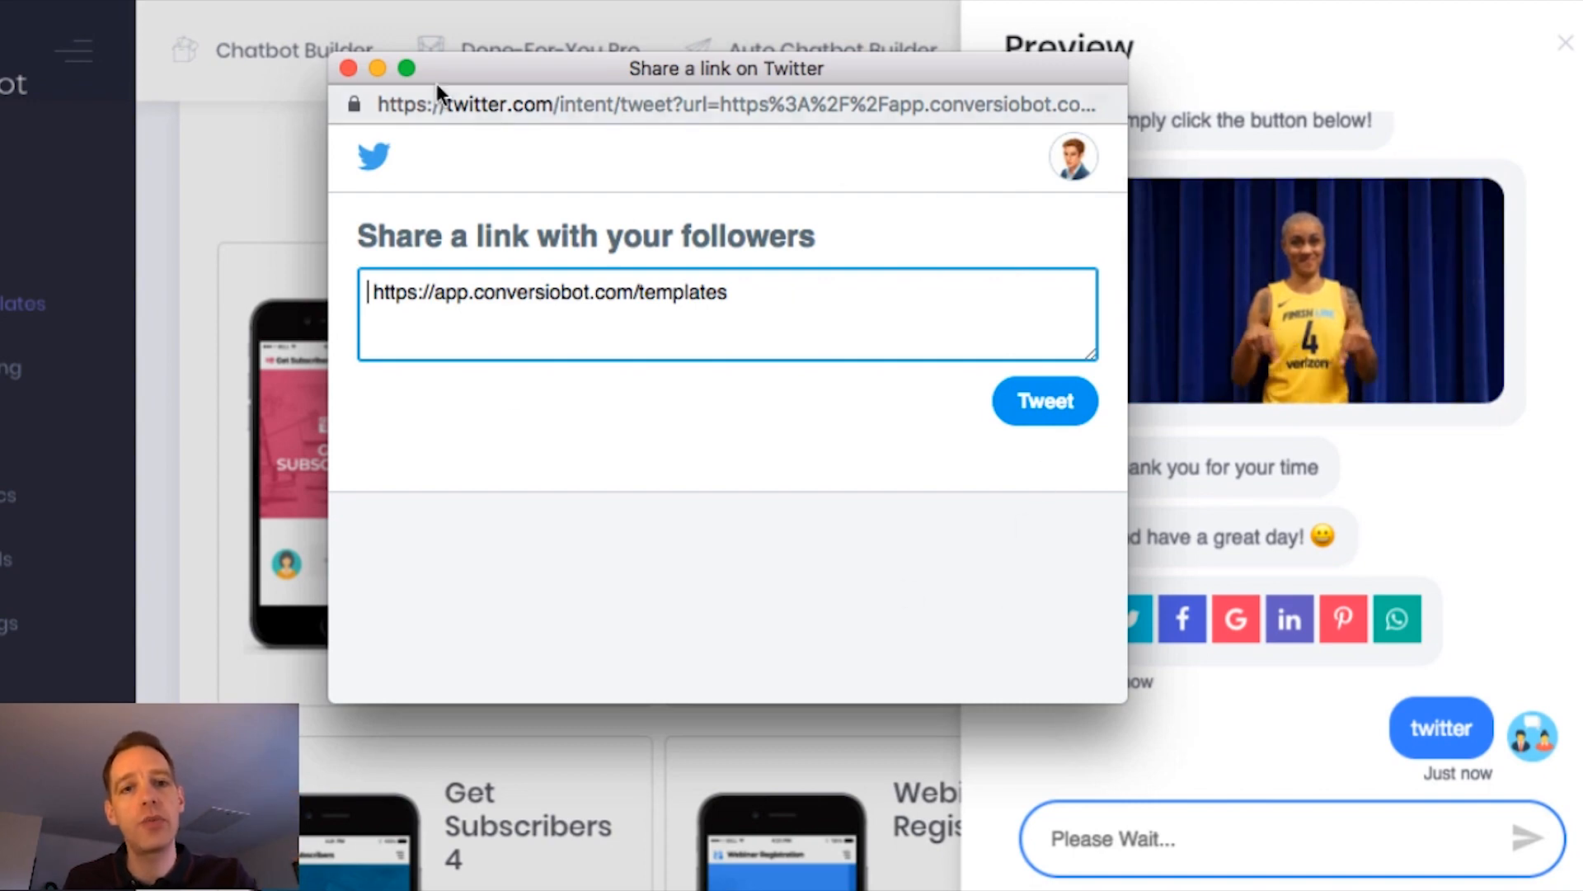
click(358, 70)
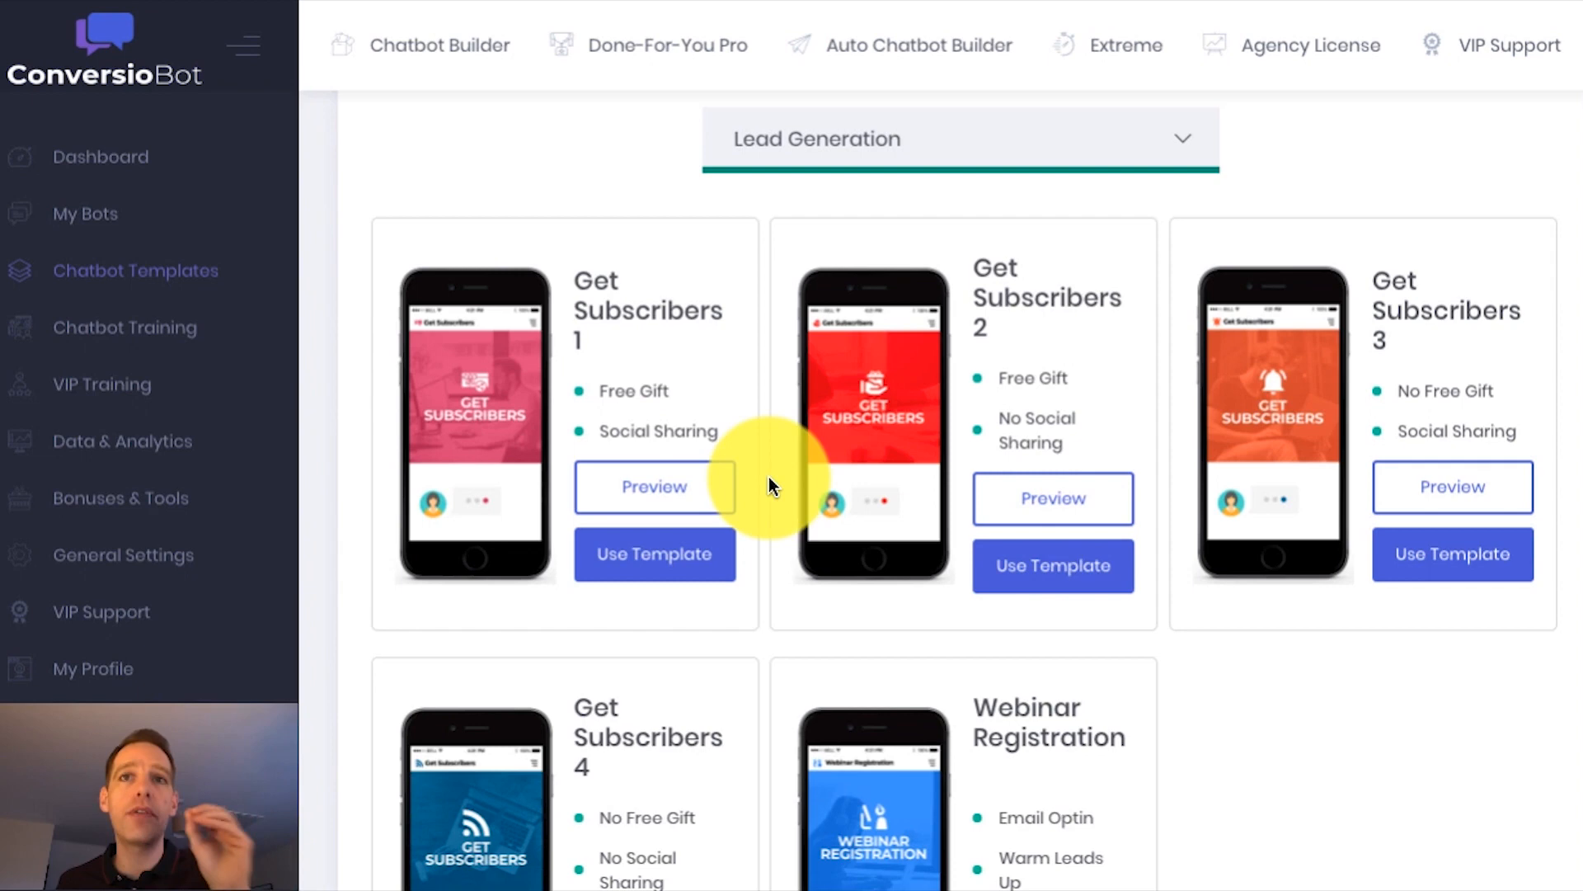
mouse_move(770, 401)
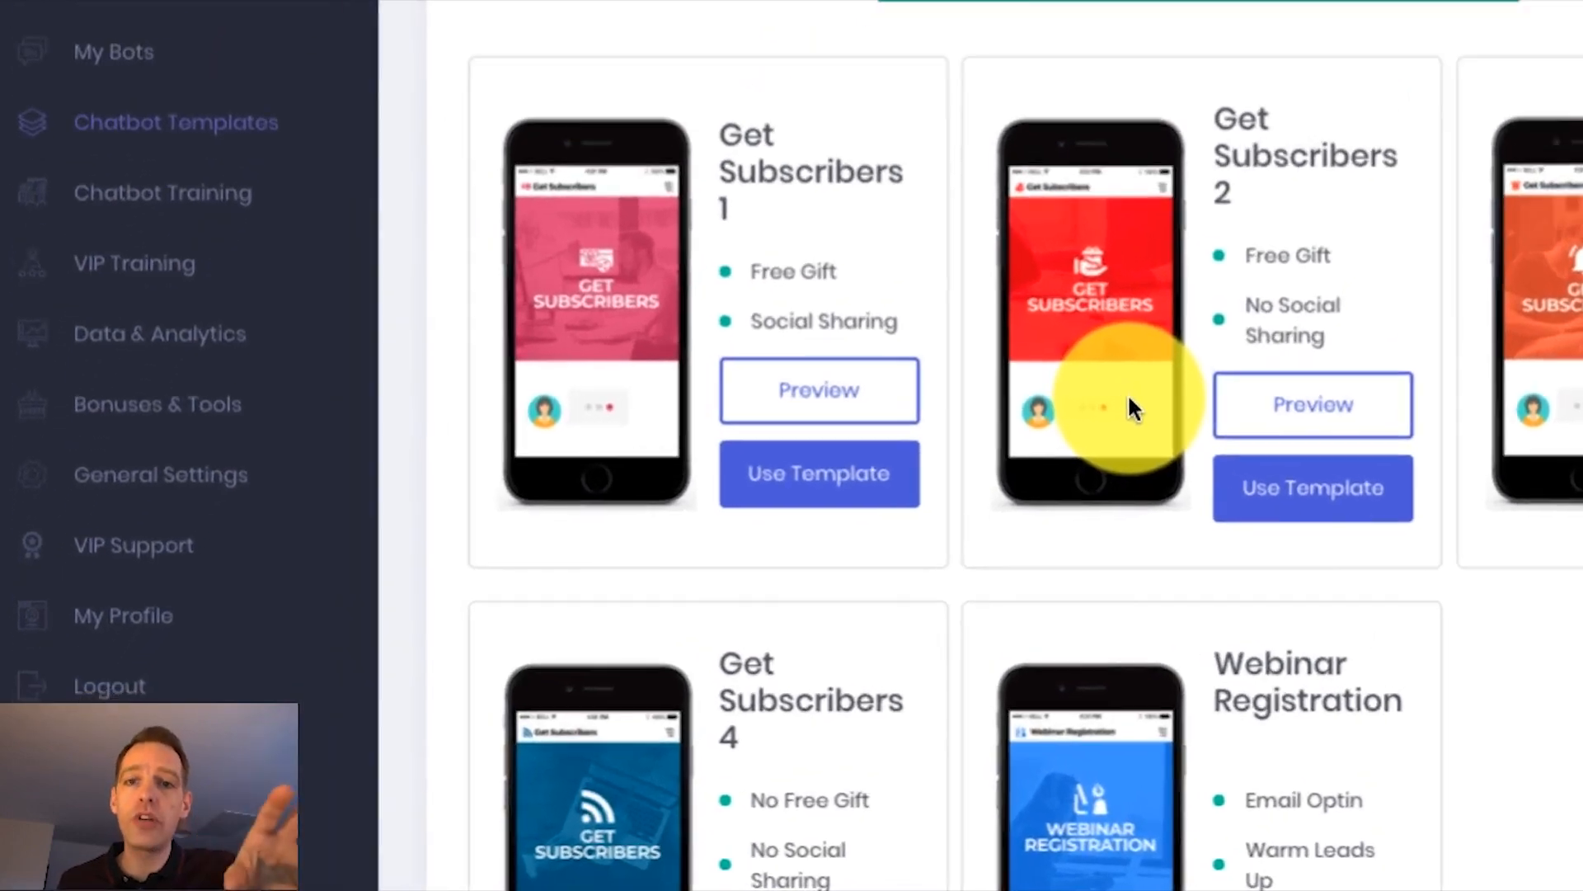
Use the Get Subscribers 1 template to open a new bot in the Builder
click(818, 473)
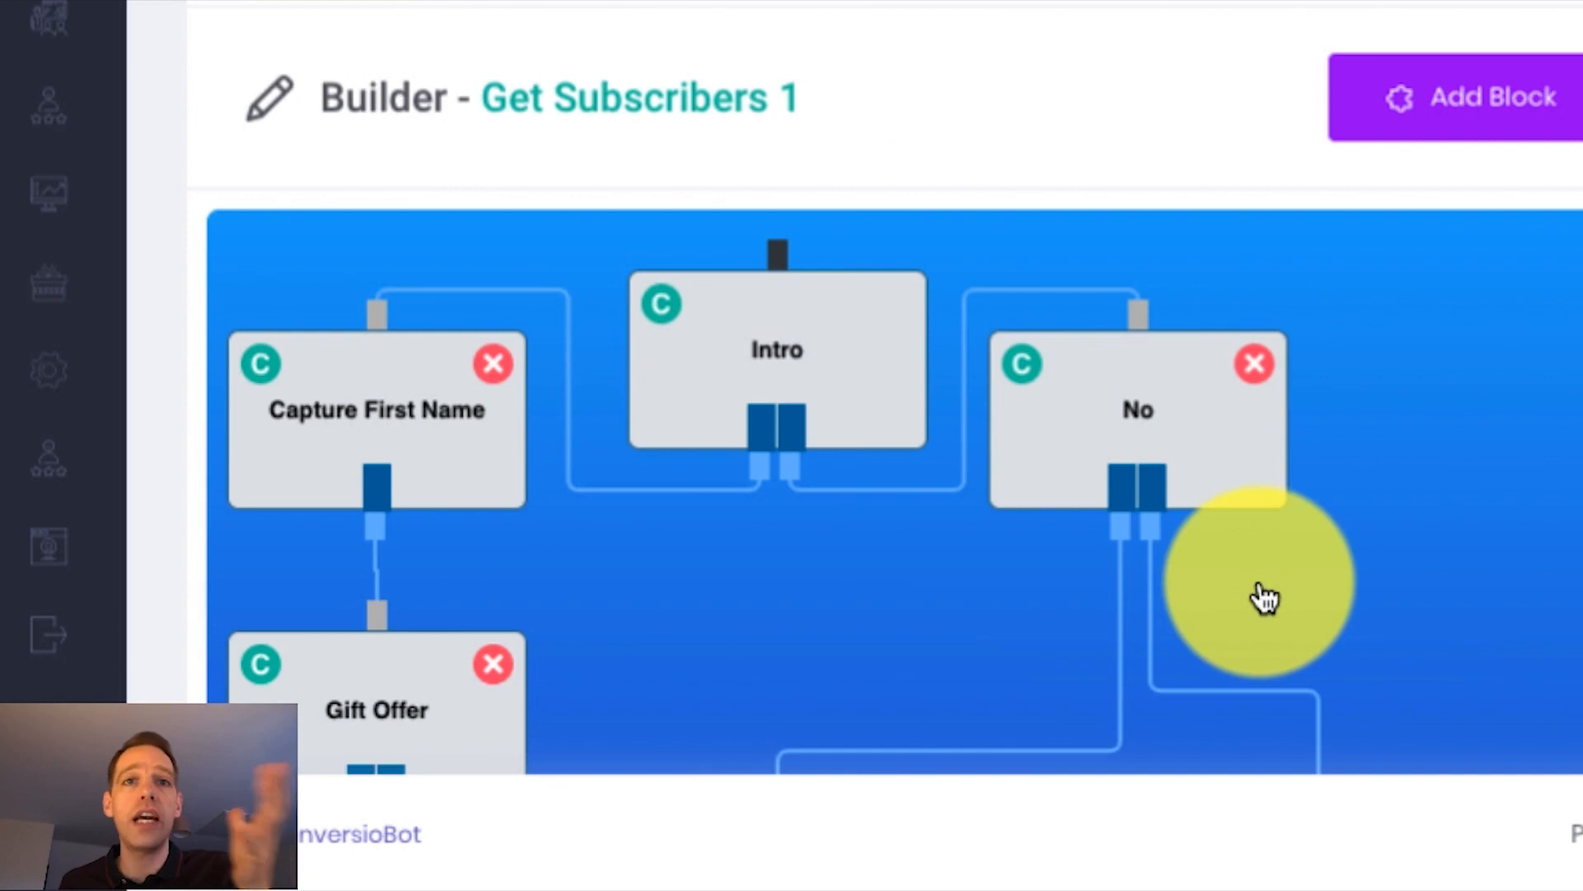
mouse_move(1244, 264)
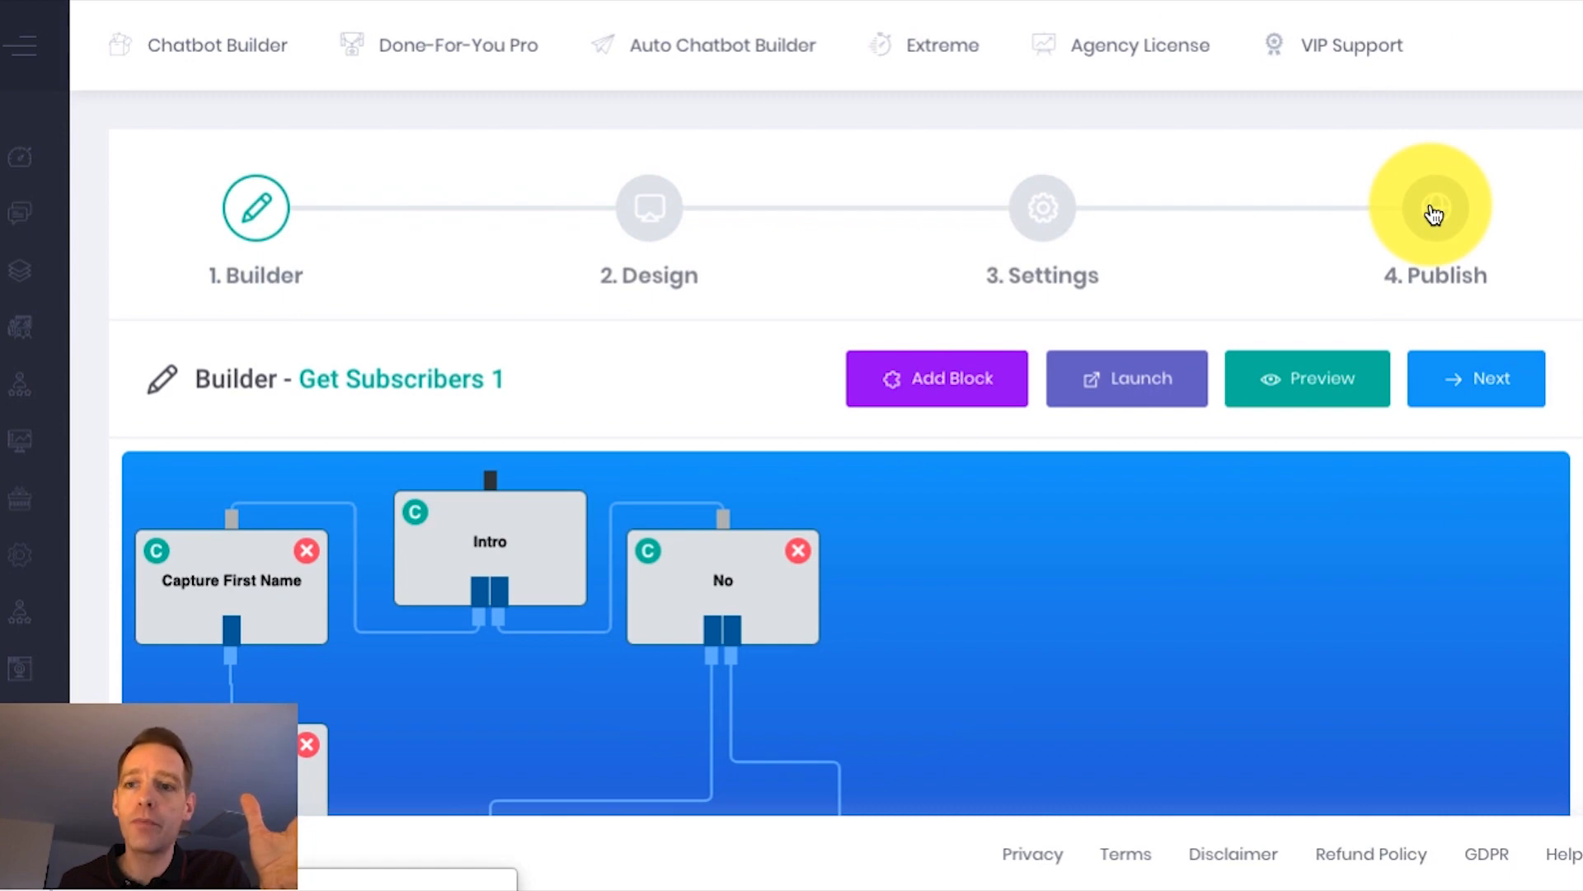
Go to the Publish step and locate the Bot Widget embed code for Get Subscribers 1
click(1430, 206)
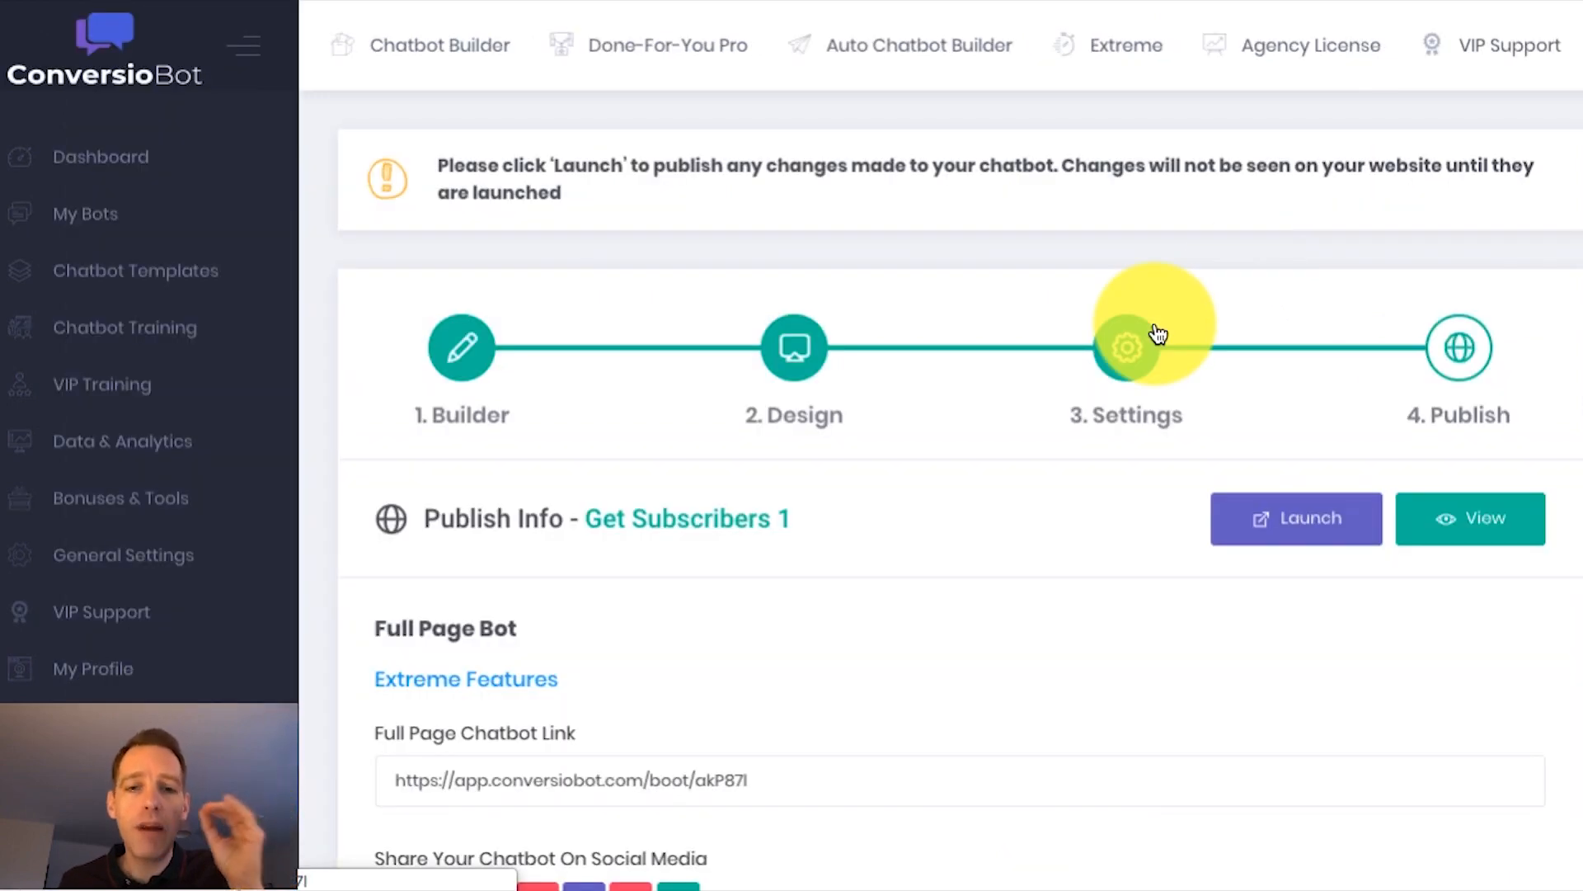
scroll(down, 3)
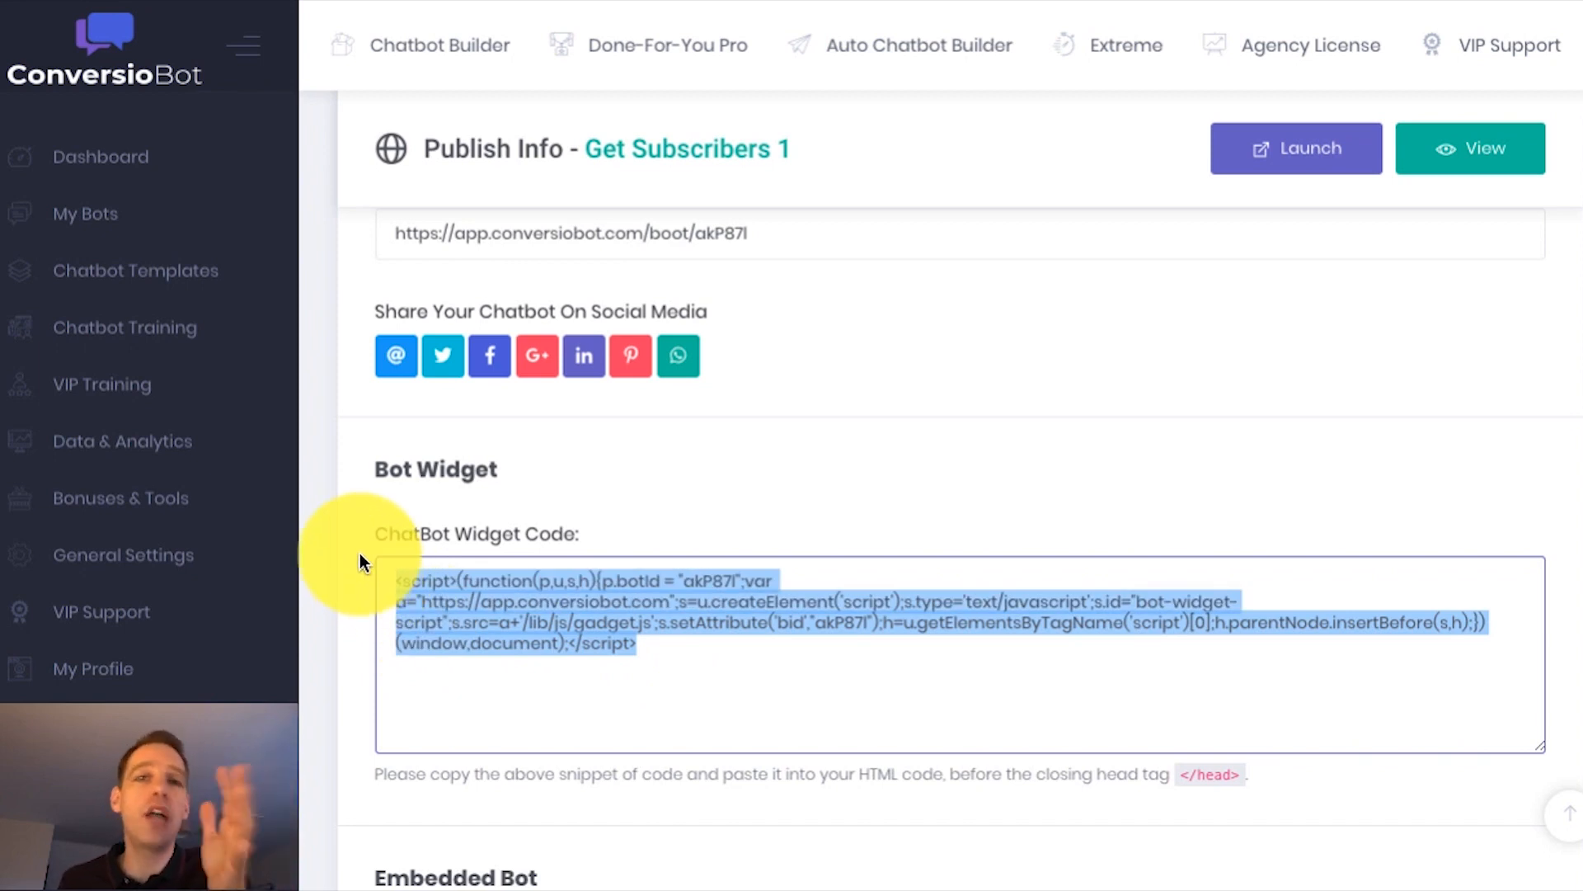
mouse_move(843, 457)
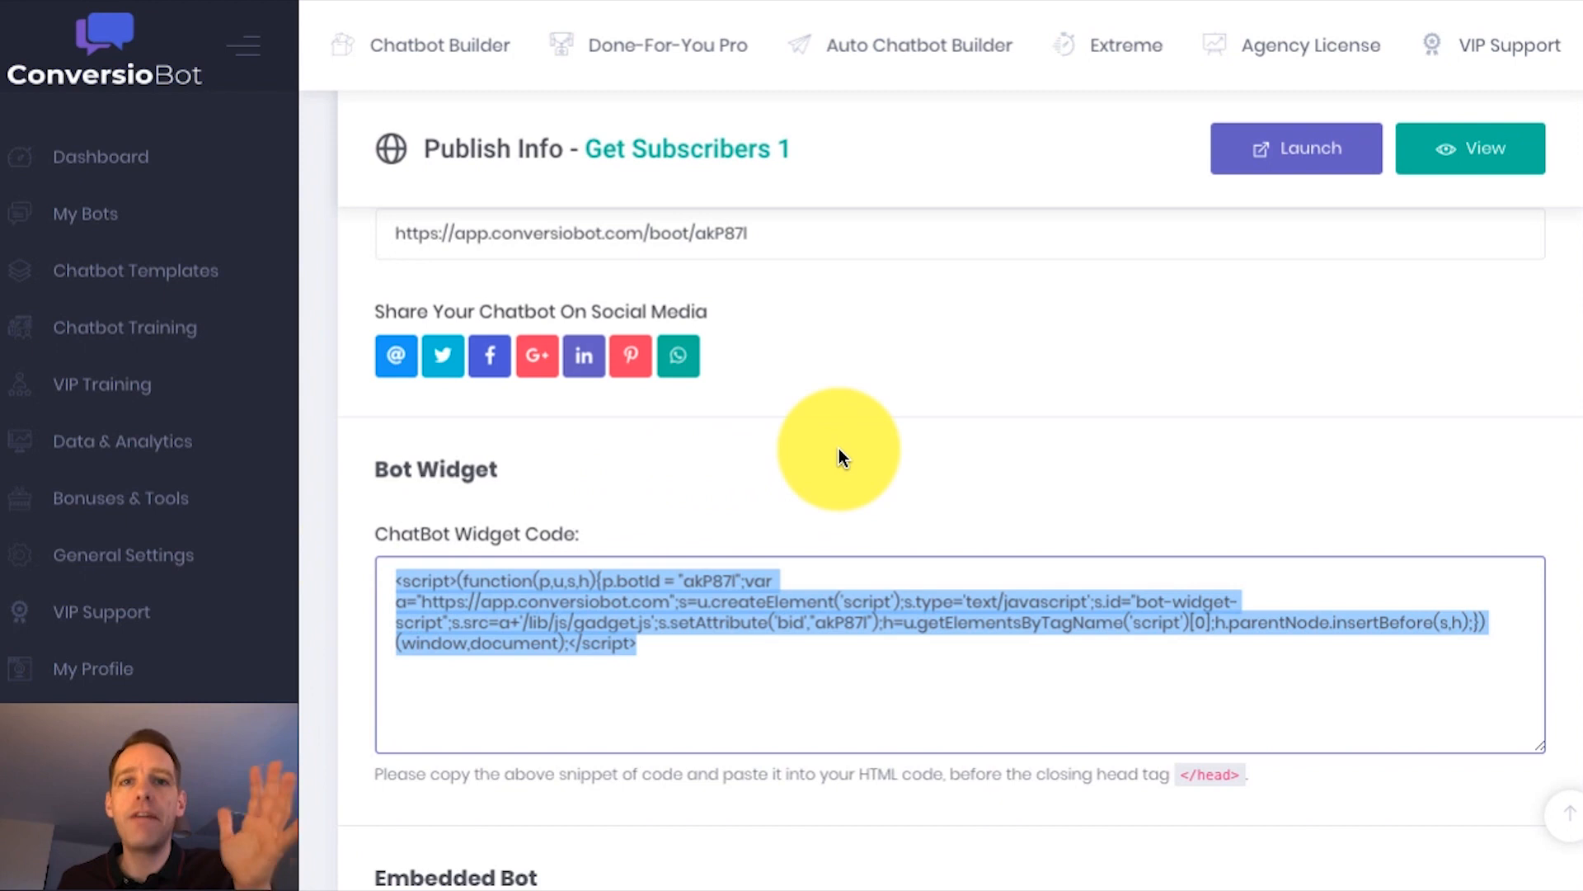
mouse_move(1242, 274)
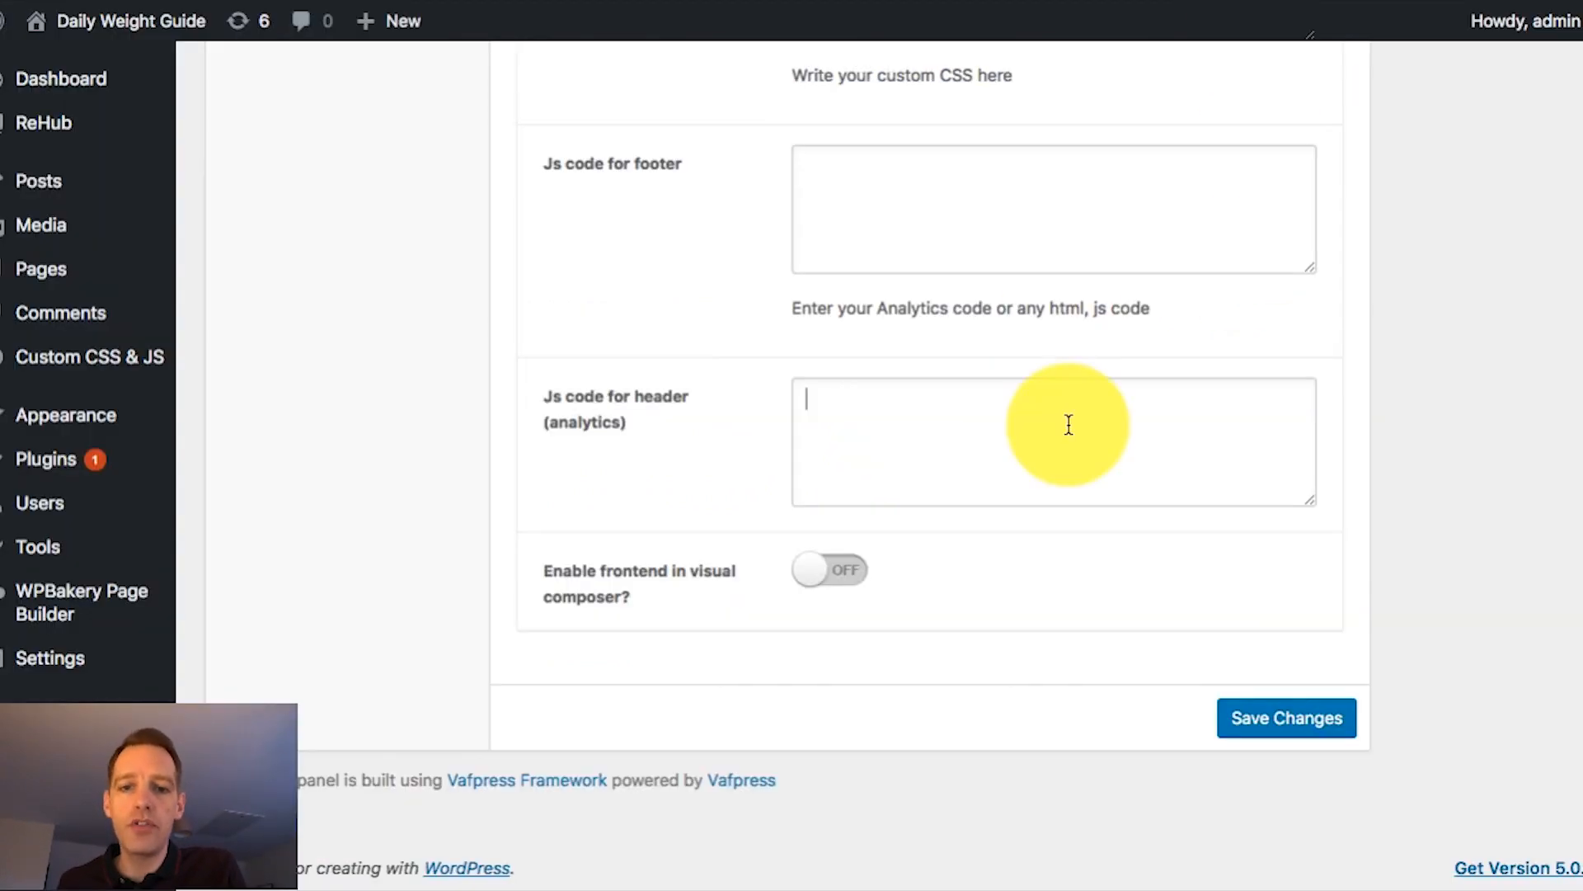
mouse_move(993, 423)
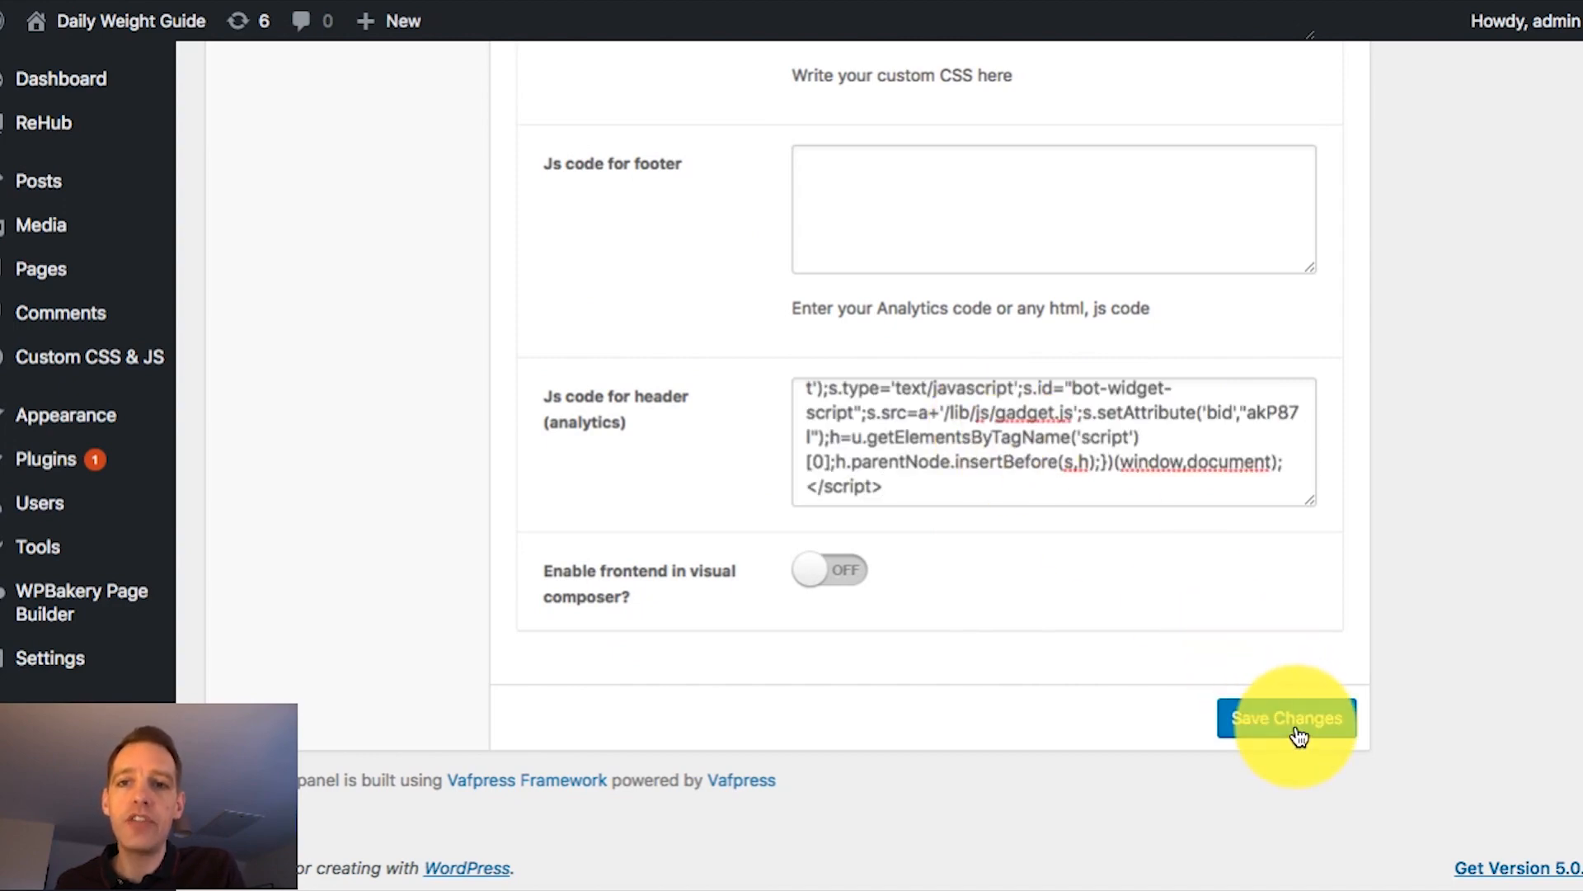
Save the WordPress settings with the widget code in the header JS field
click(1286, 717)
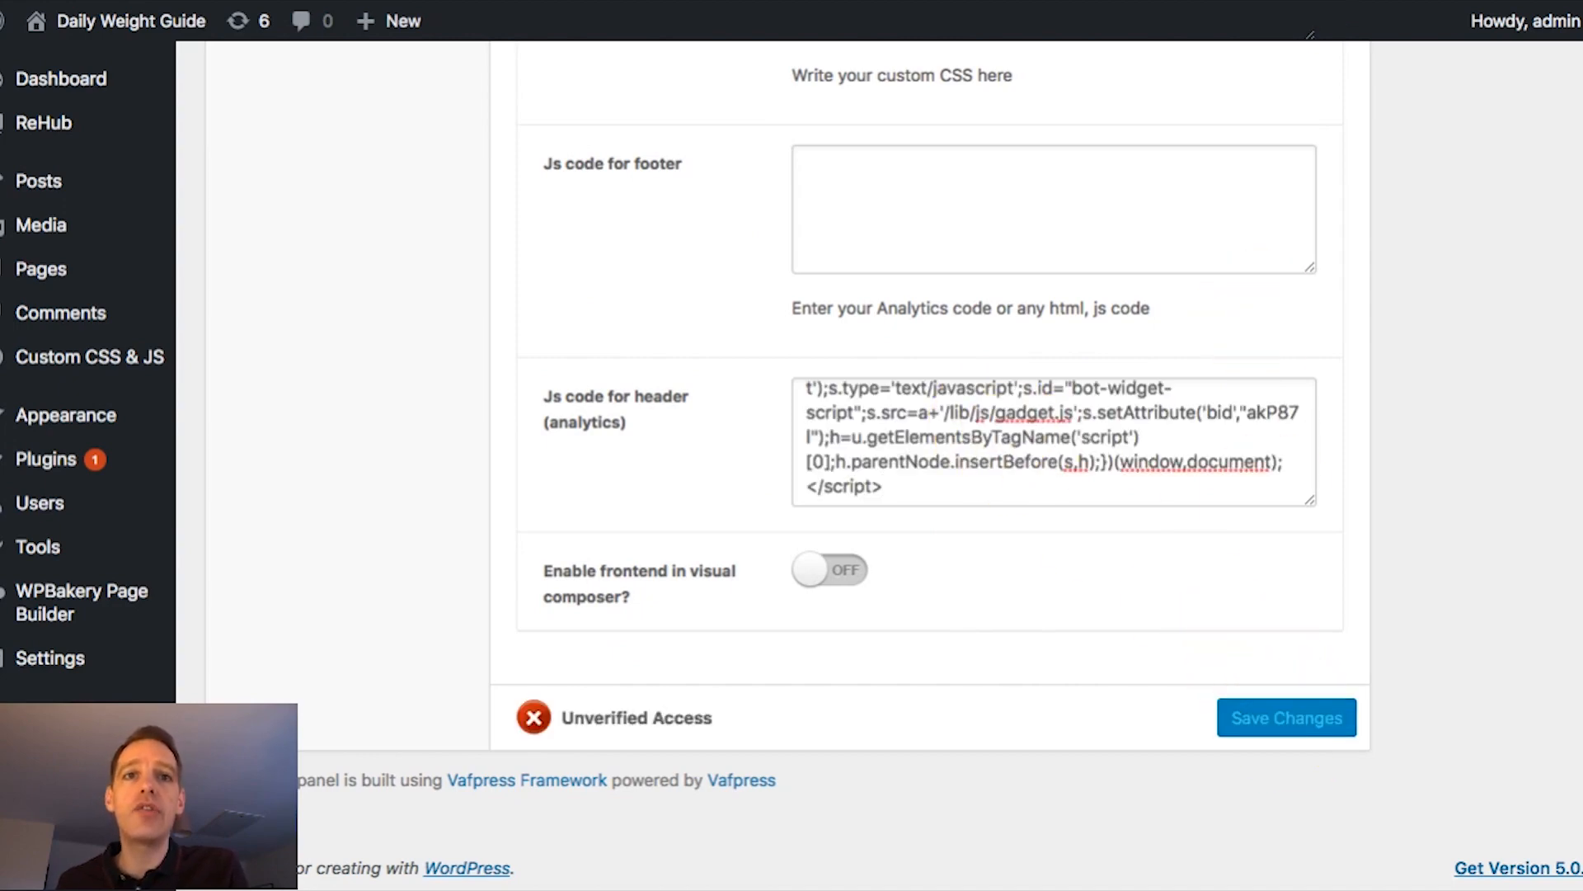